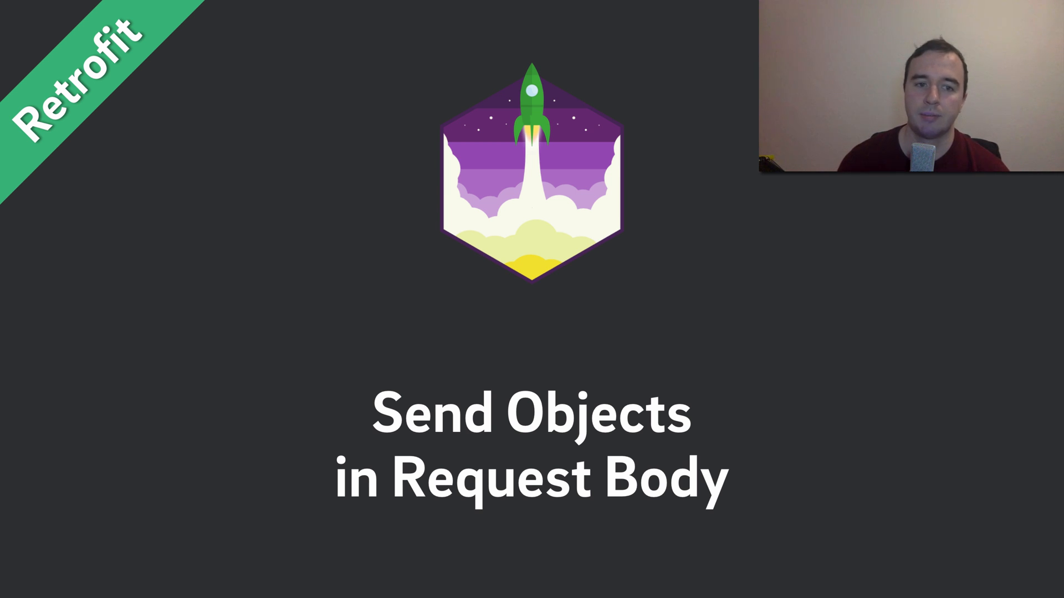
# - Review the Save User Simple POST to api/user in Postman, then switch to Android Studio's UserClient
pyautogui.press('Right')
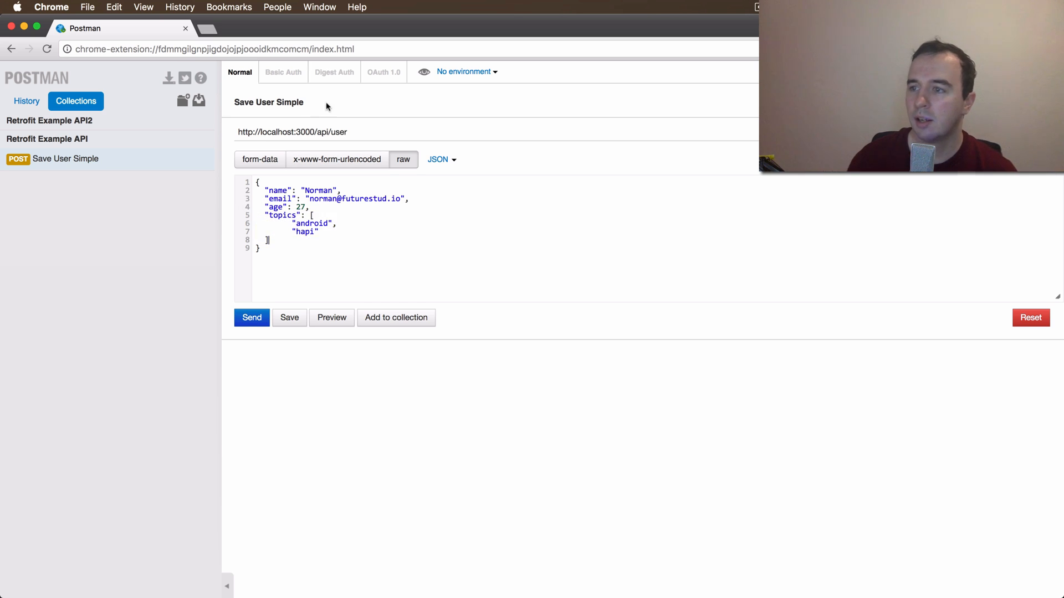
pyautogui.doubleClick(333, 132)
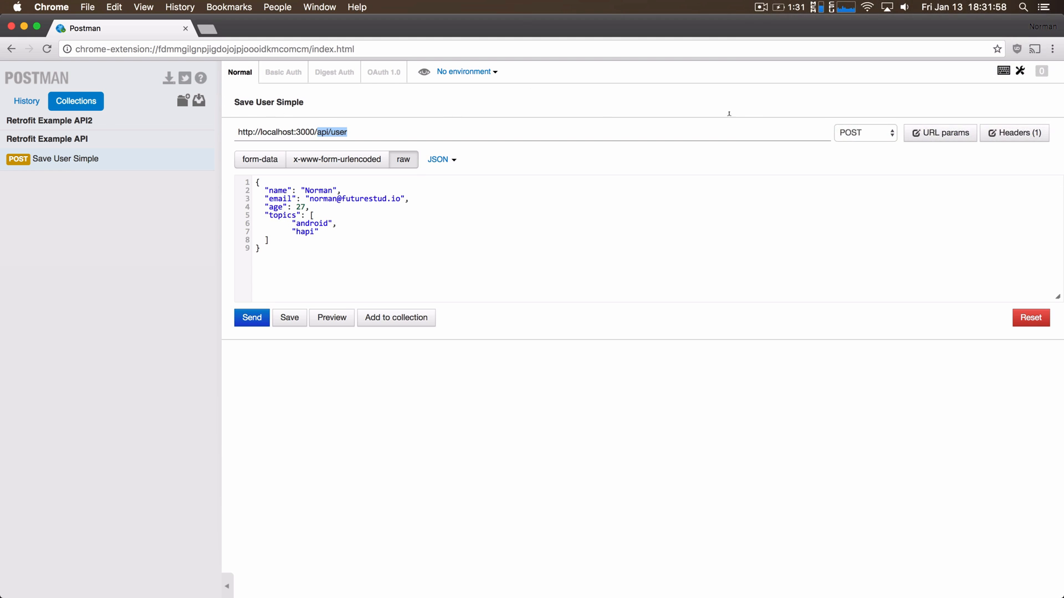
pyautogui.moveTo(738, 111)
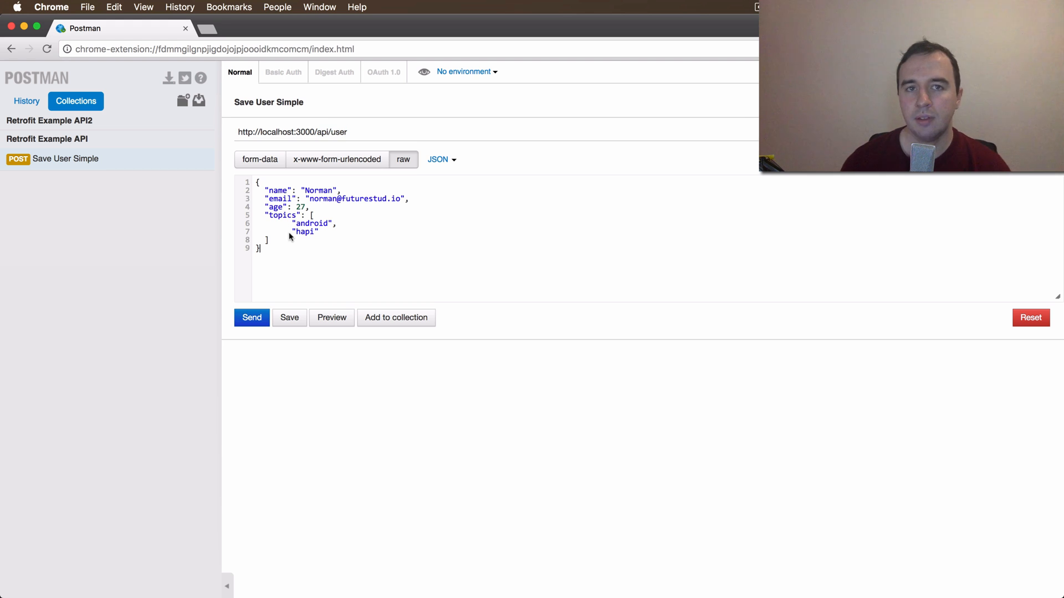
pyautogui.moveTo(231, 269)
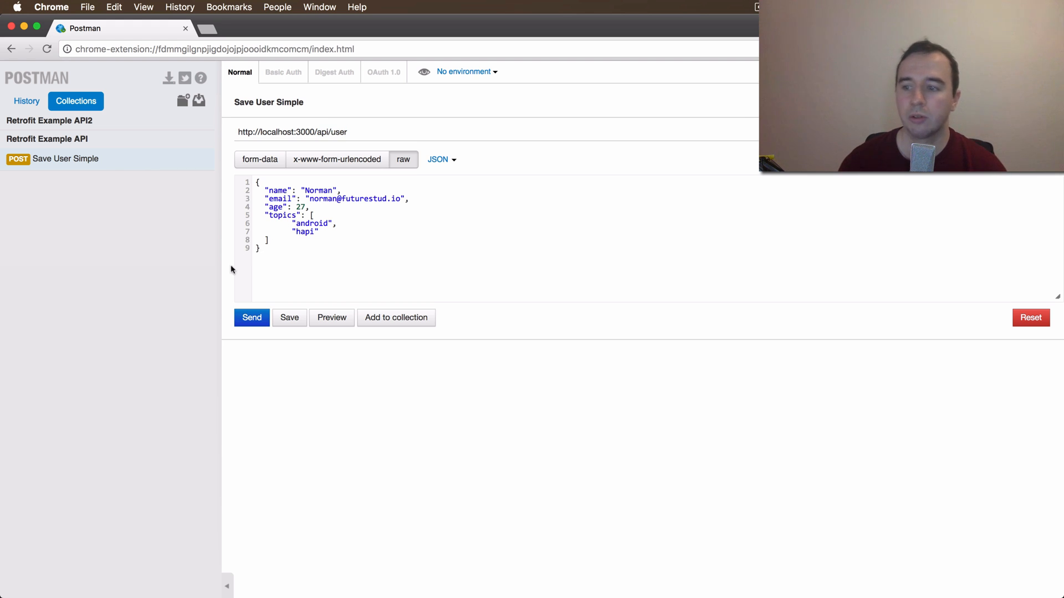
pyautogui.click(251, 317)
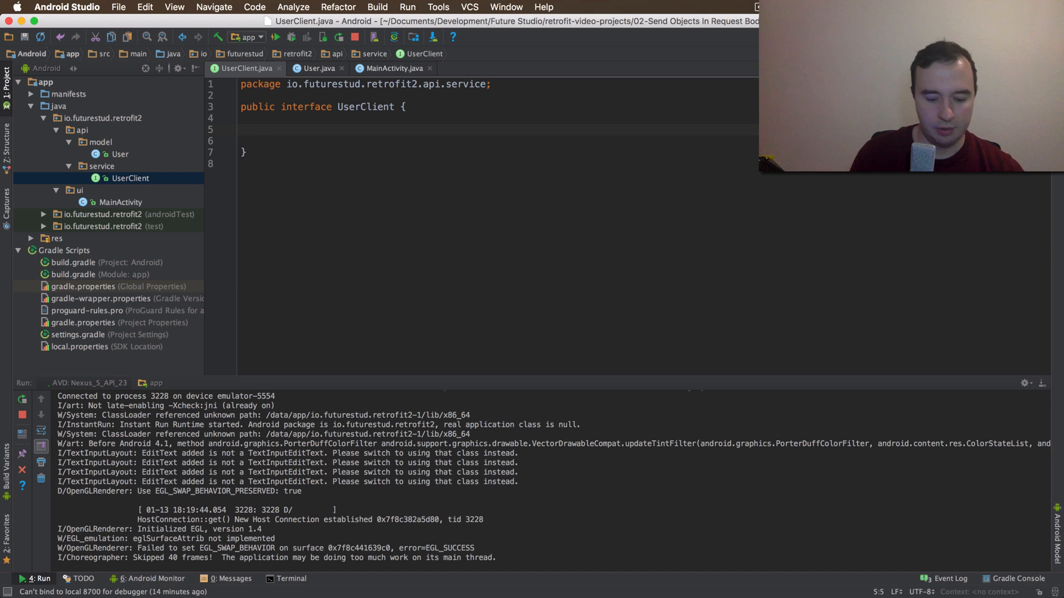
# - Declare Call<User> createAccount(User user) in the UserClient interface
pyautogui.write('createA')
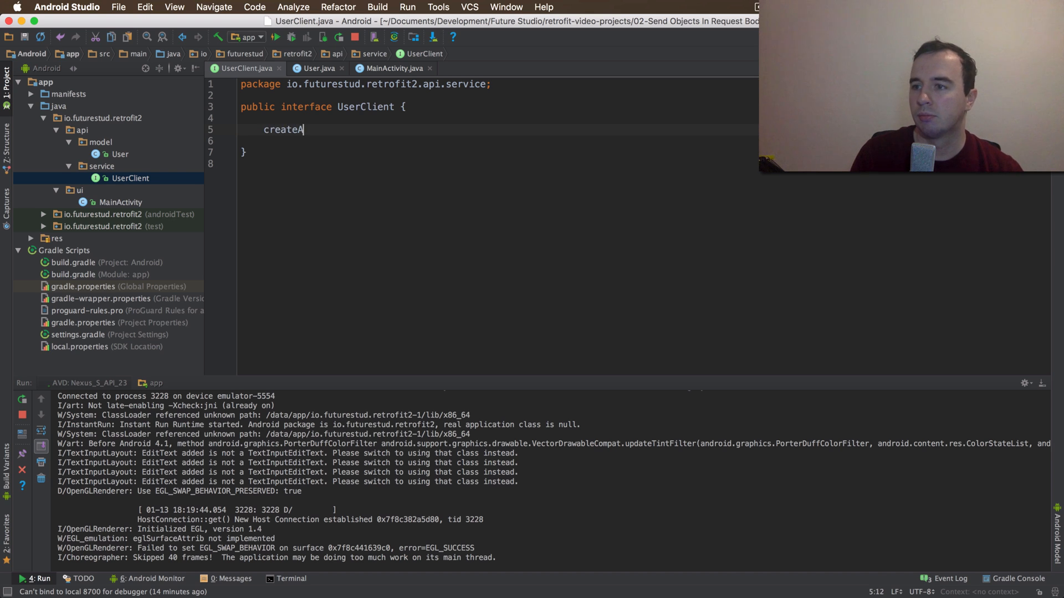
pyautogui.write('ccount()')
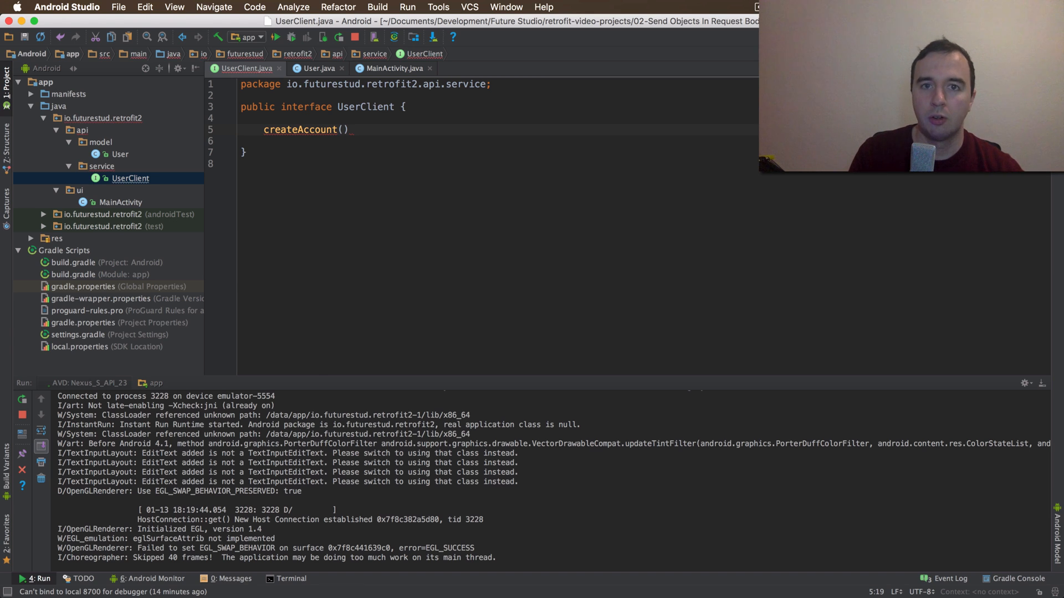
pyautogui.write('User user')
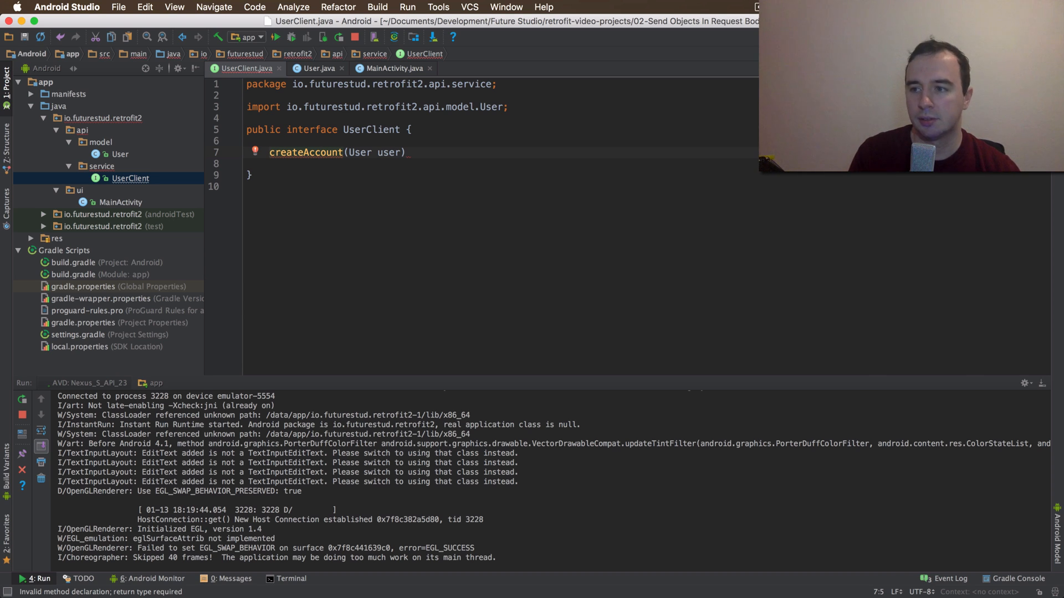
pyautogui.write('Call<')
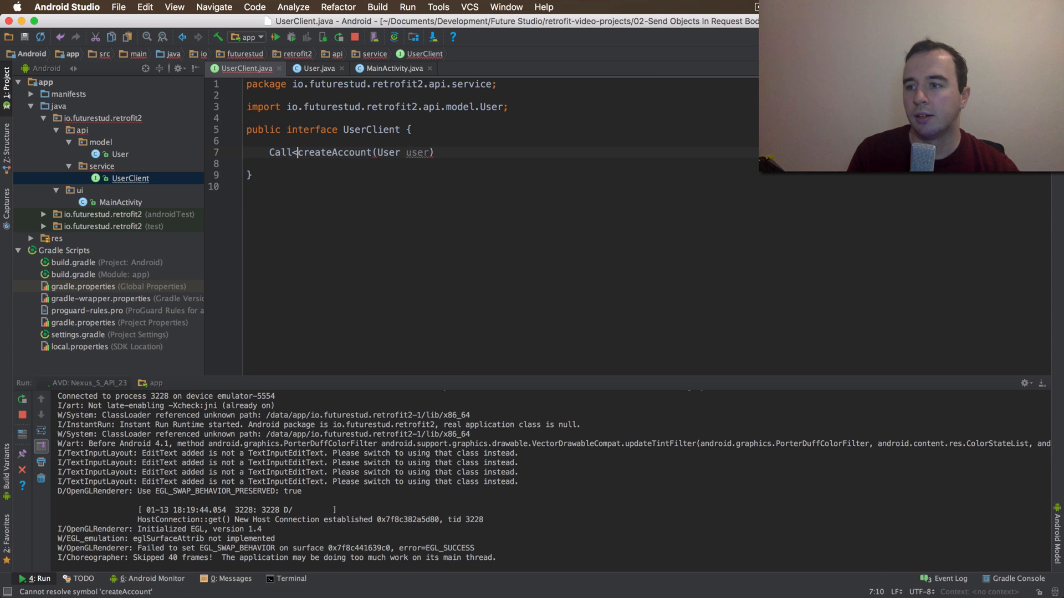
pyautogui.write('<C')
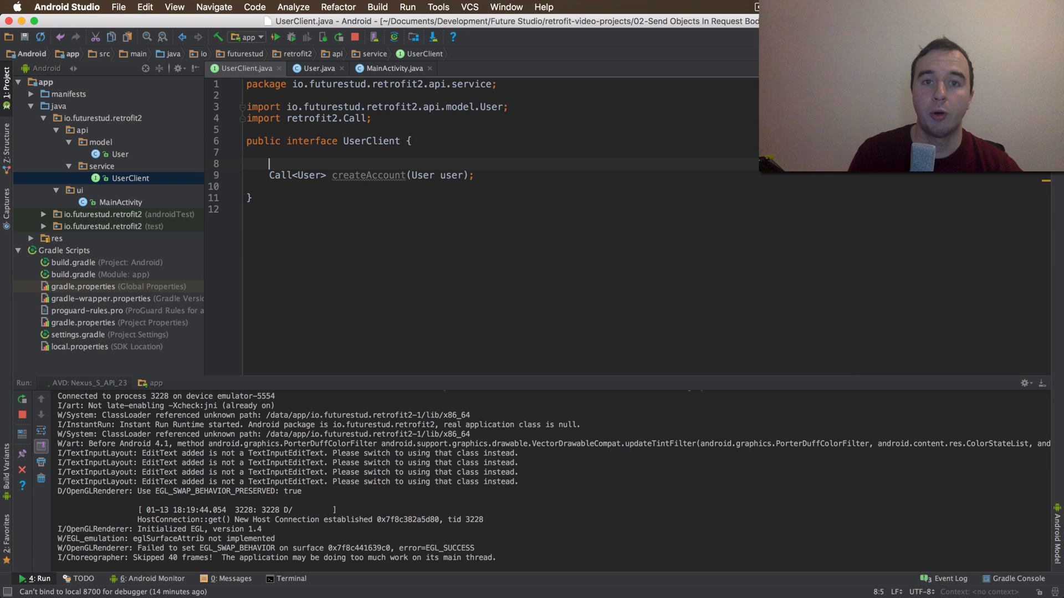
pyautogui.write('@POST')
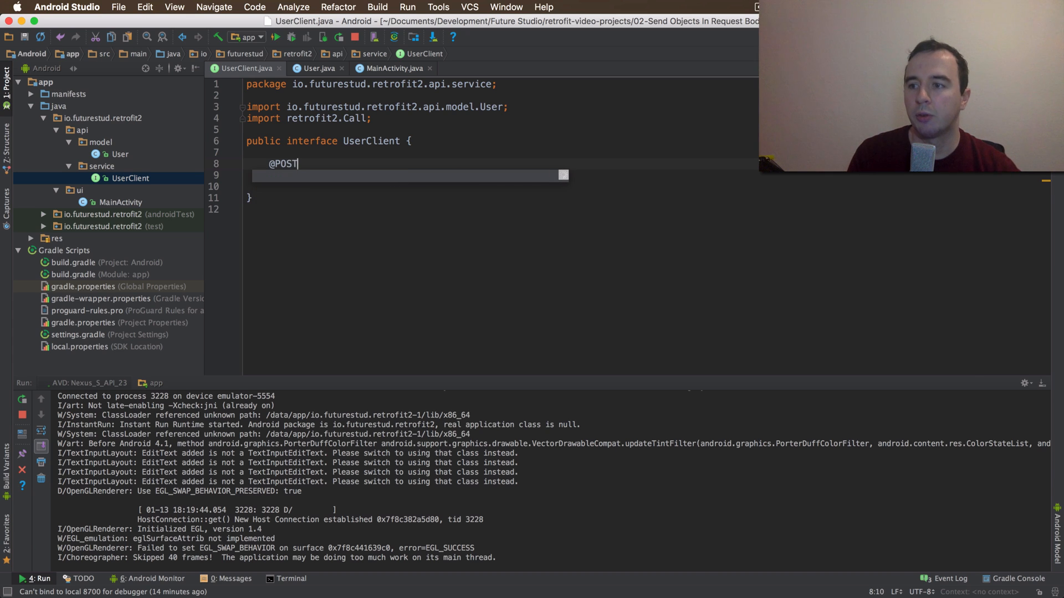
pyautogui.write('("user")')
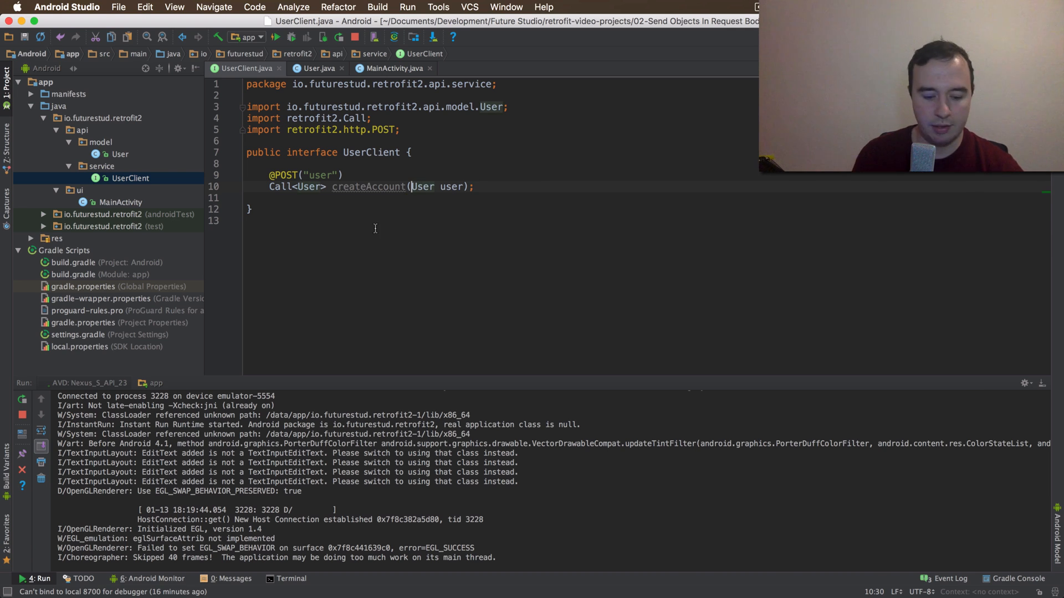
pyautogui.write('@Body')
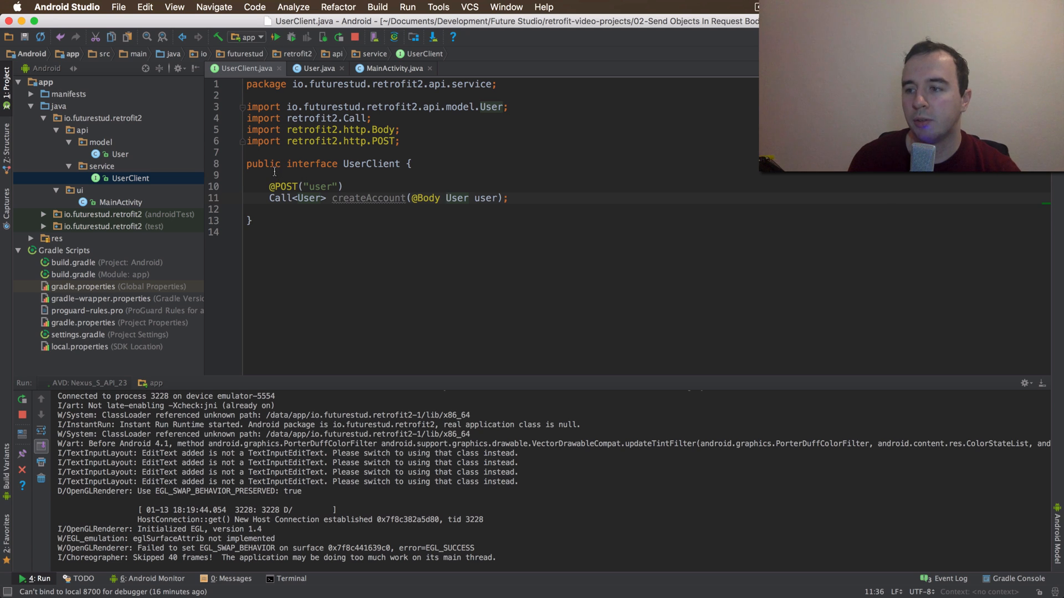
pyautogui.click(315, 69)
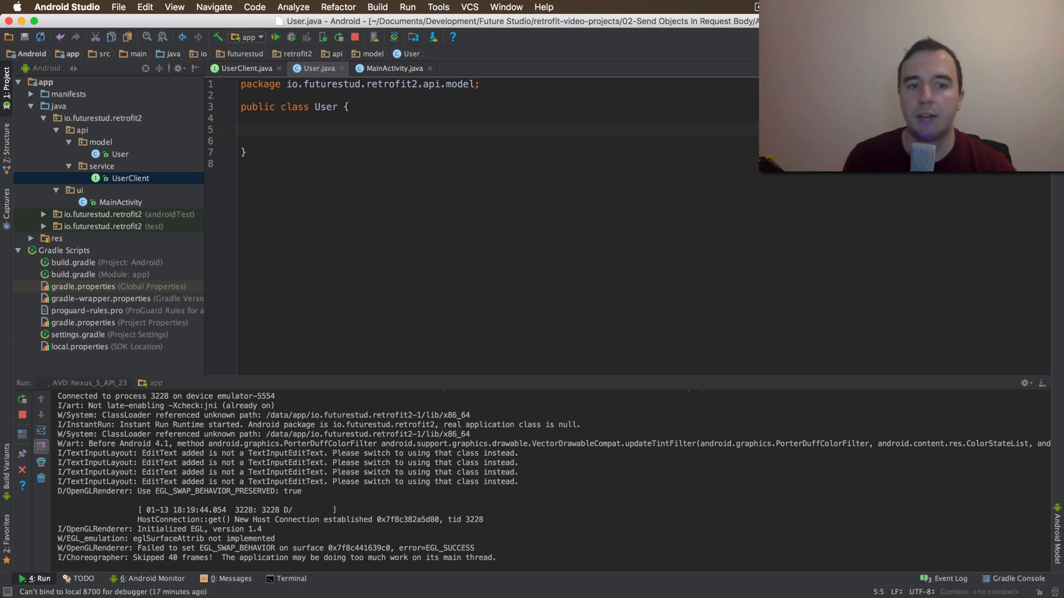
# - Add String name, String email, int age and String[] topics fields to User
pyautogui.write('S')
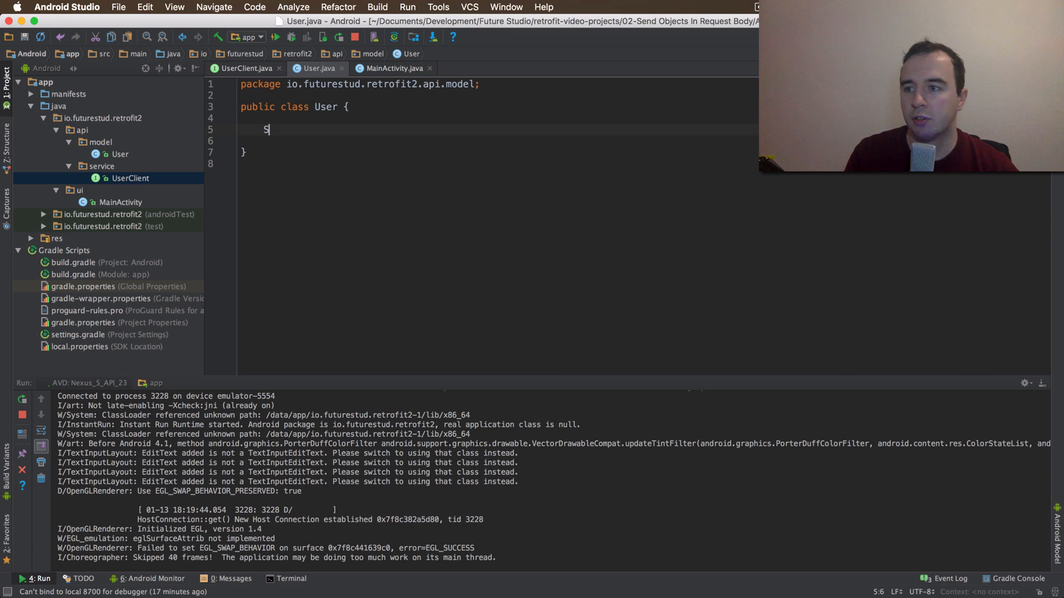
pyautogui.write('tring name;')
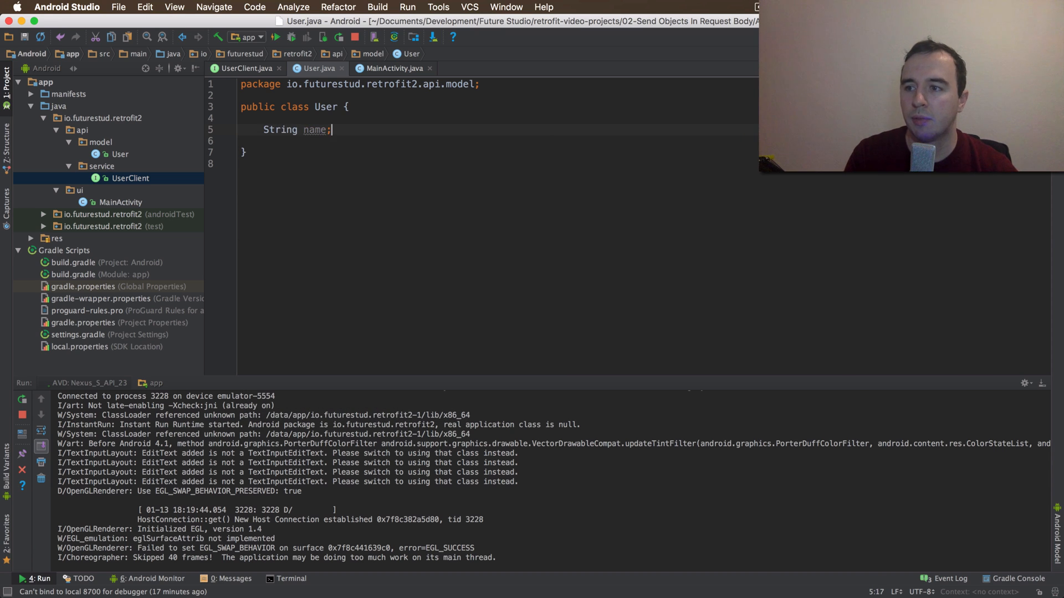
pyautogui.write('String email;')
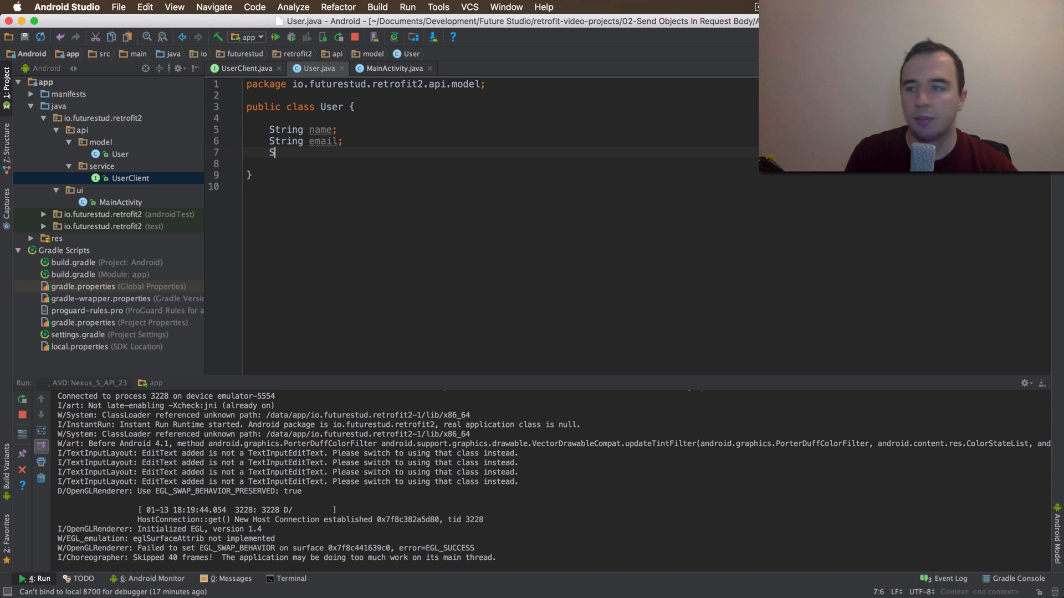
pyautogui.write('int age;')
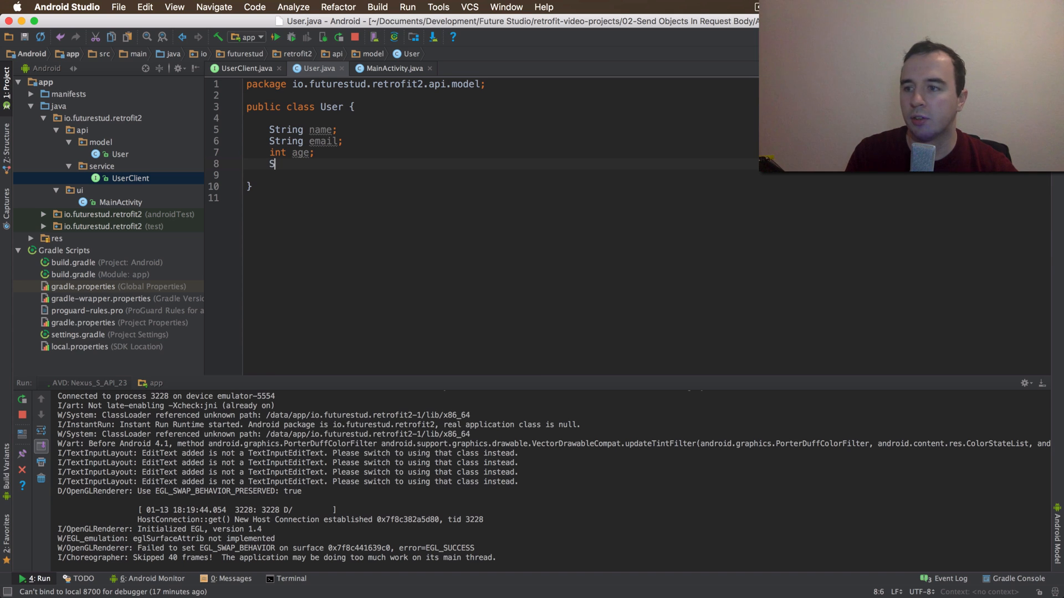
pyautogui.write('tring[]')
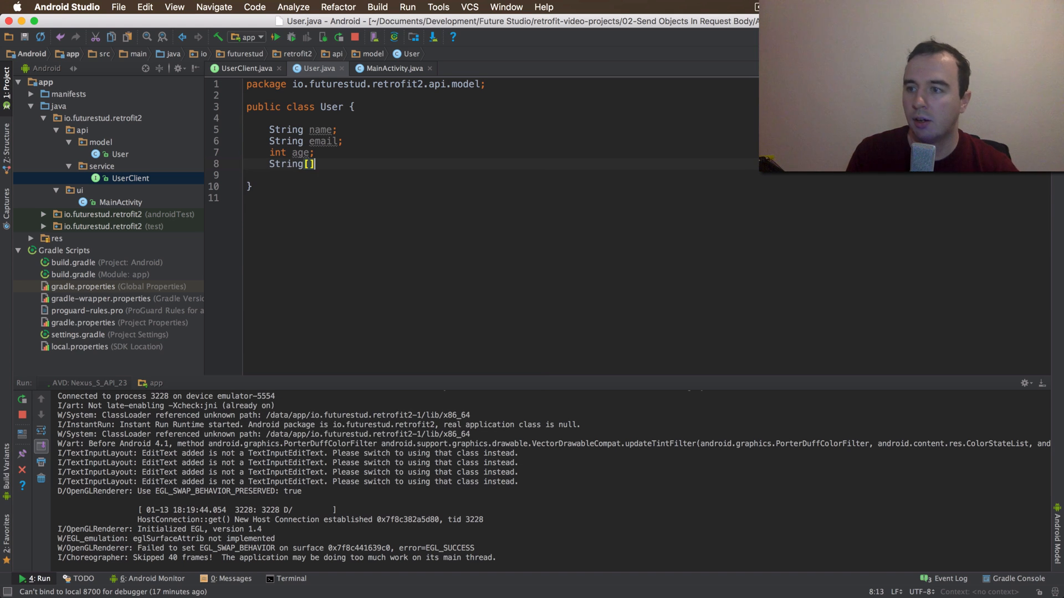
pyautogui.write('tip')
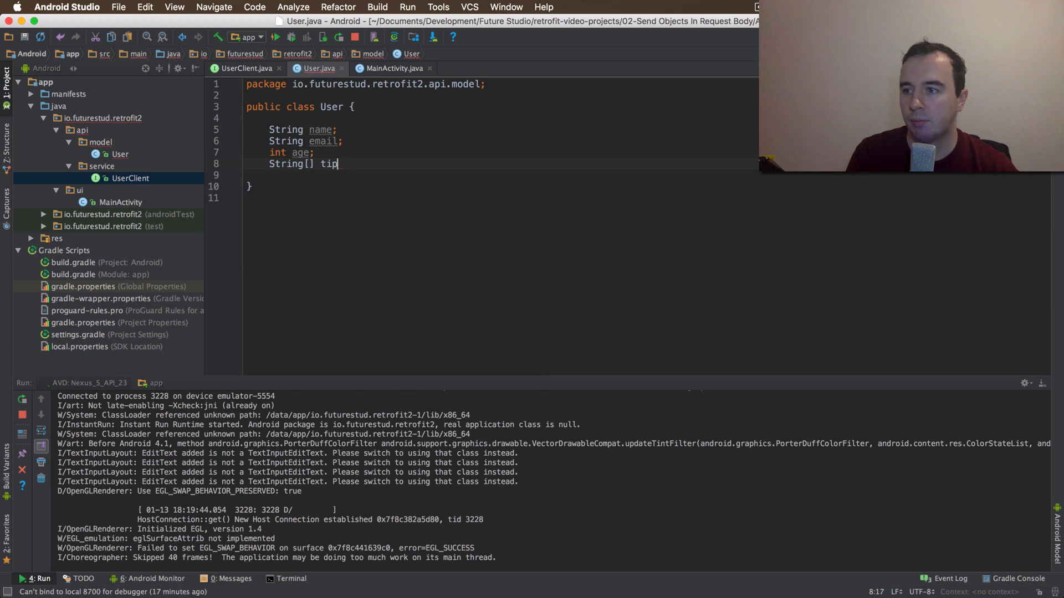
pyautogui.write('opics;')
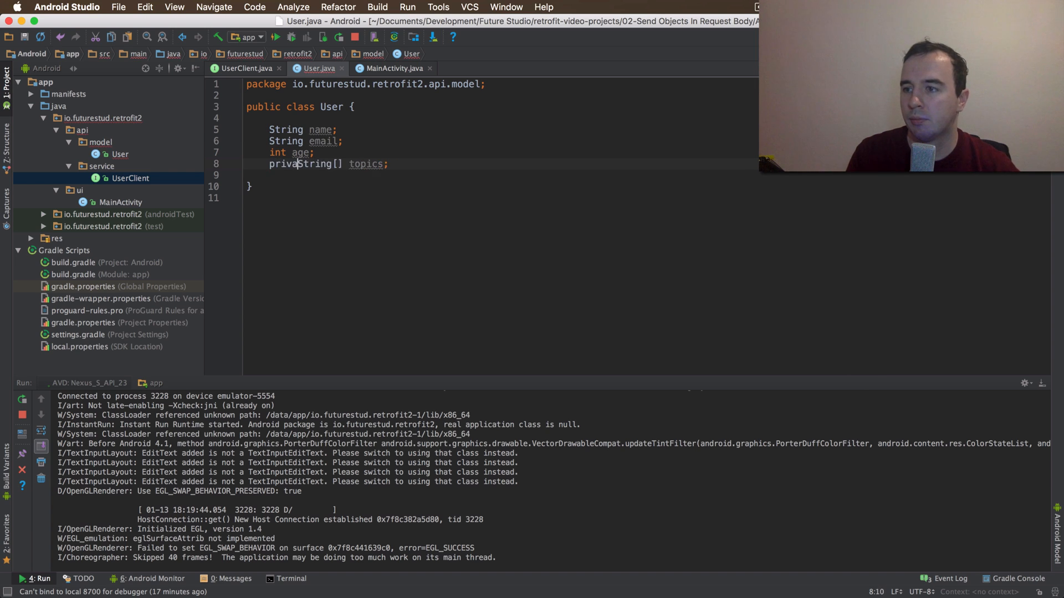
# - Make the fields private and add a private Integer id field
pyautogui.write('private')
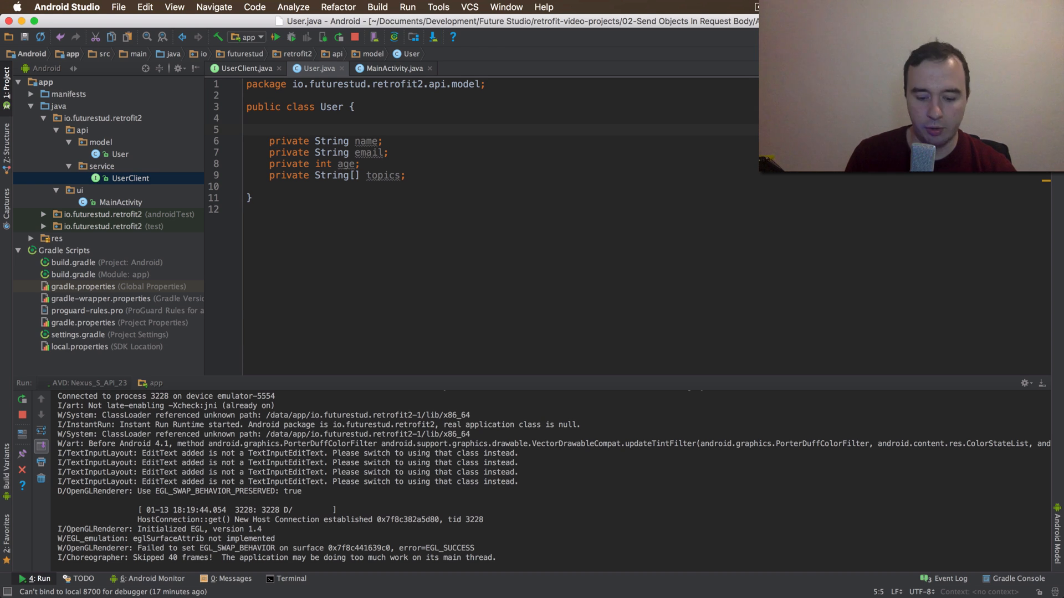
pyautogui.write('private Integer')
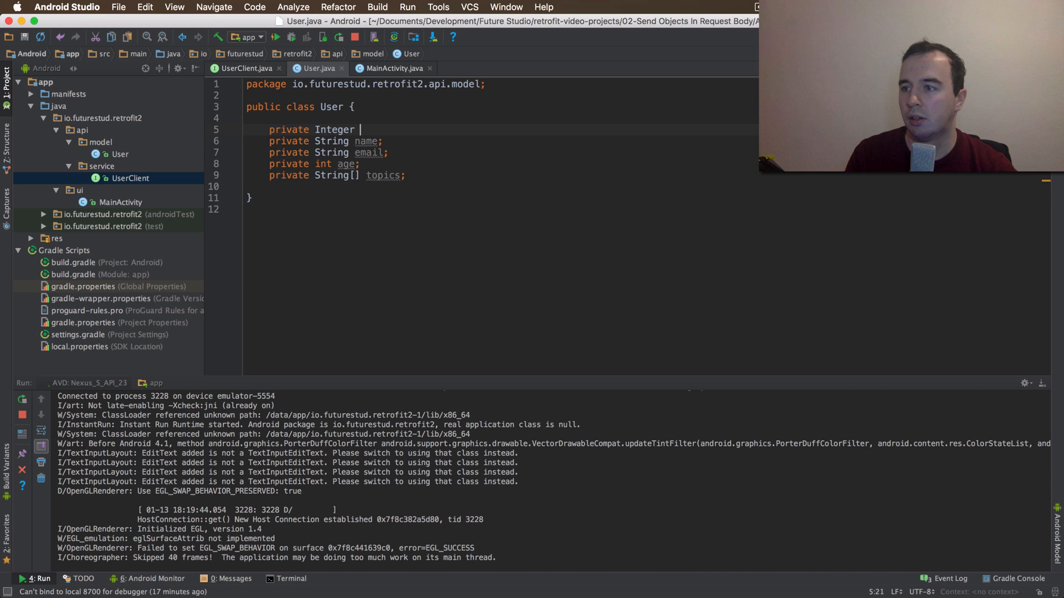
pyautogui.write('id;')
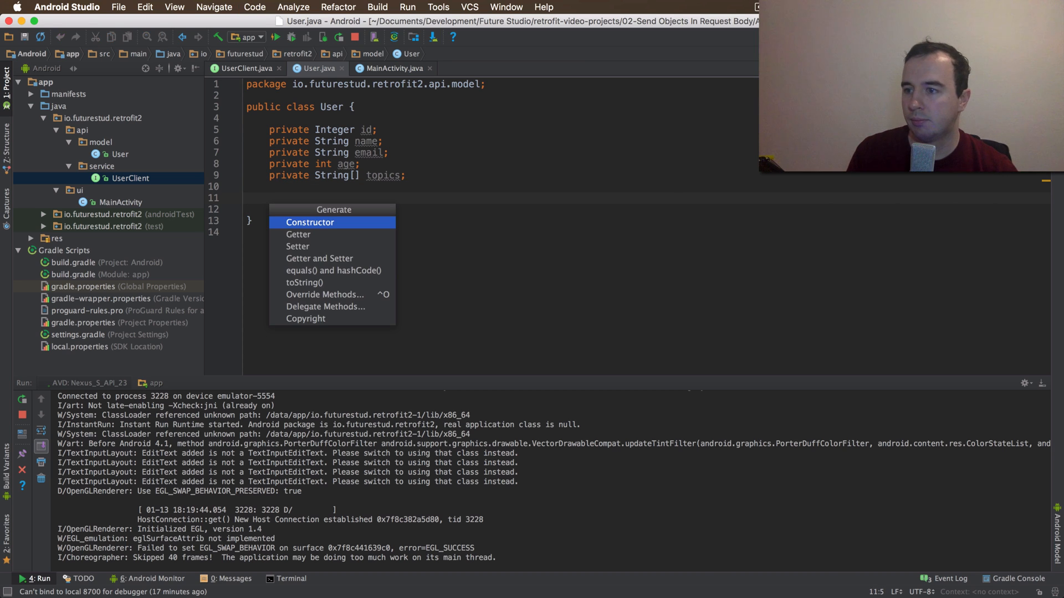
# - Generate a constructor with name, email, age, topics and a getId getter for User
pyautogui.click(309, 221)
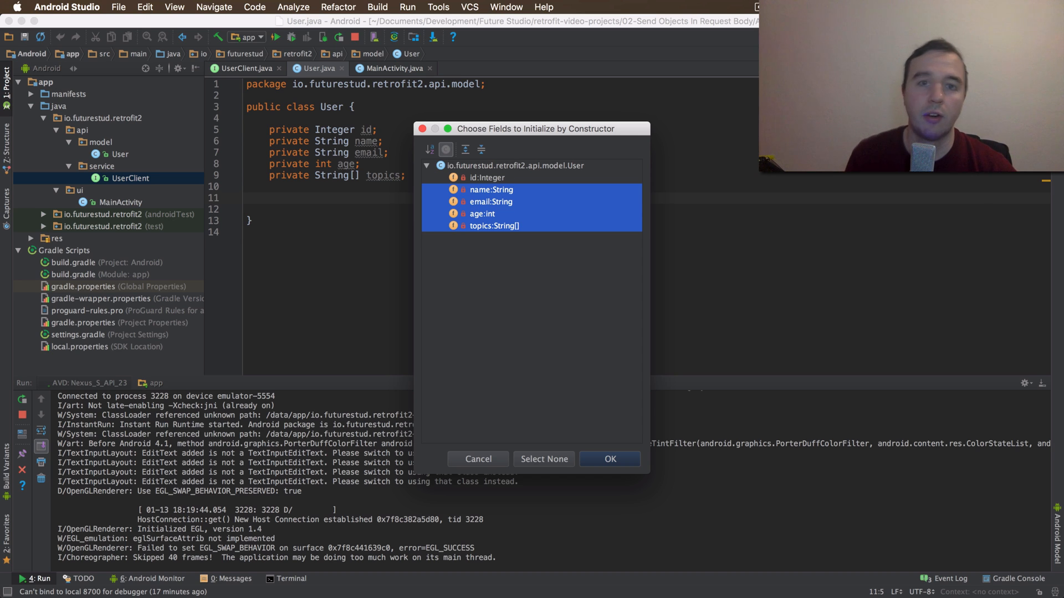
pyautogui.click(610, 459)
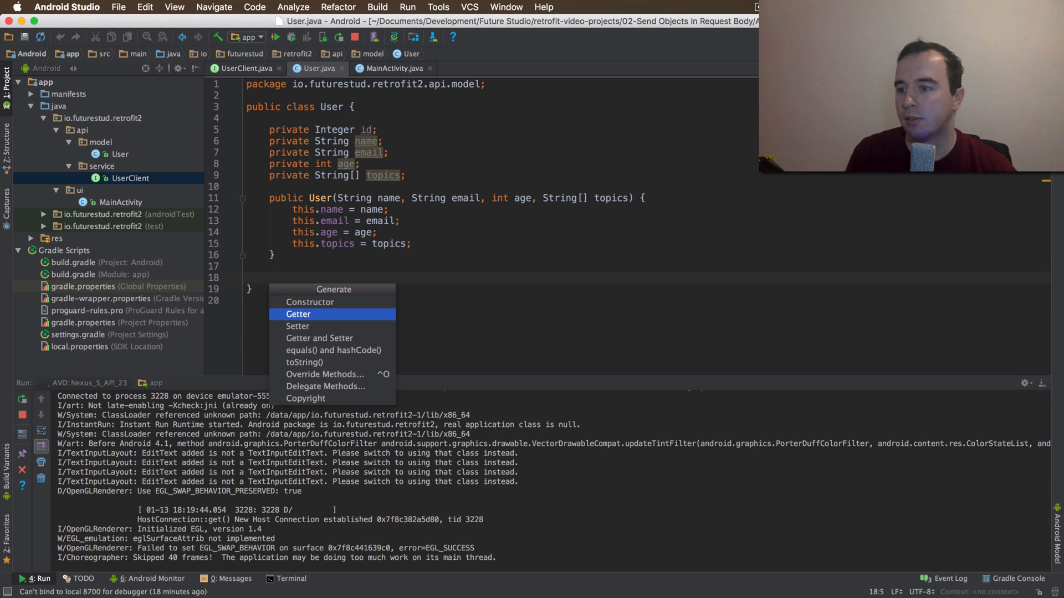
pyautogui.click(298, 314)
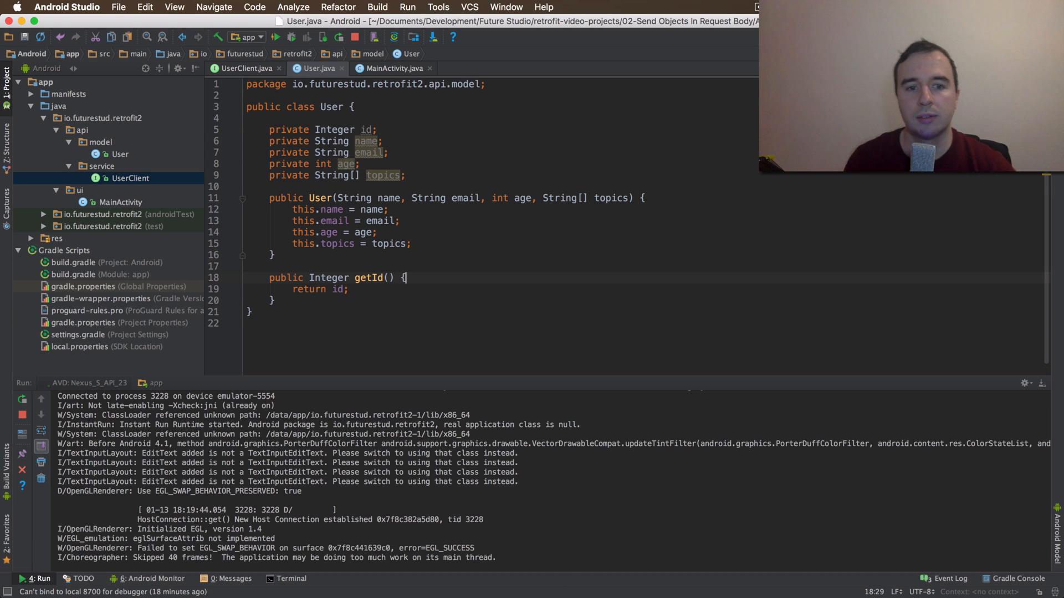
pyautogui.click(394, 69)
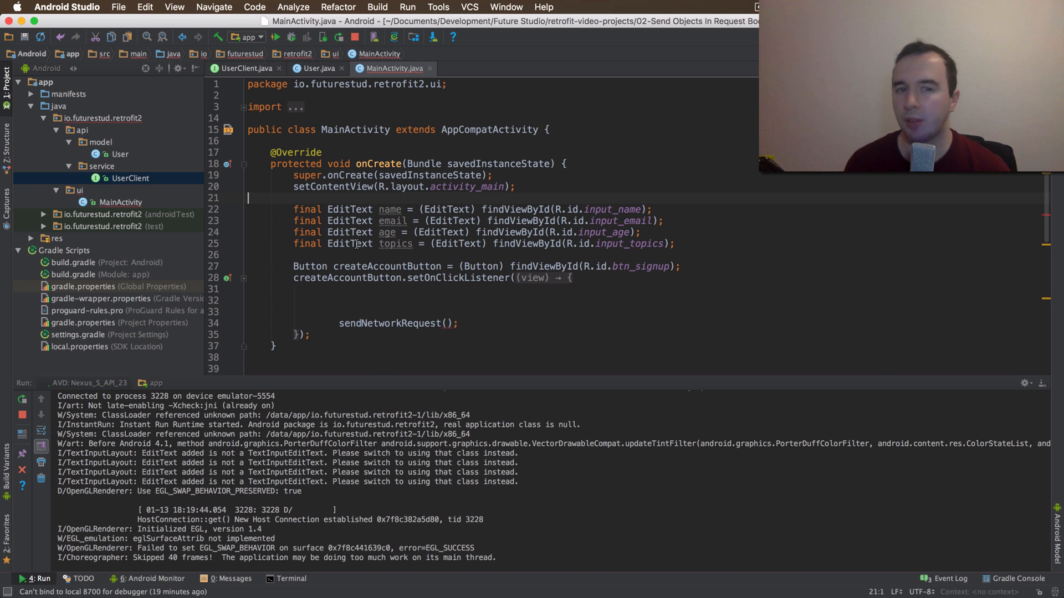
# - In the click listener, build a new User from name and email getText().toString() values
pyautogui.scroll(-3)
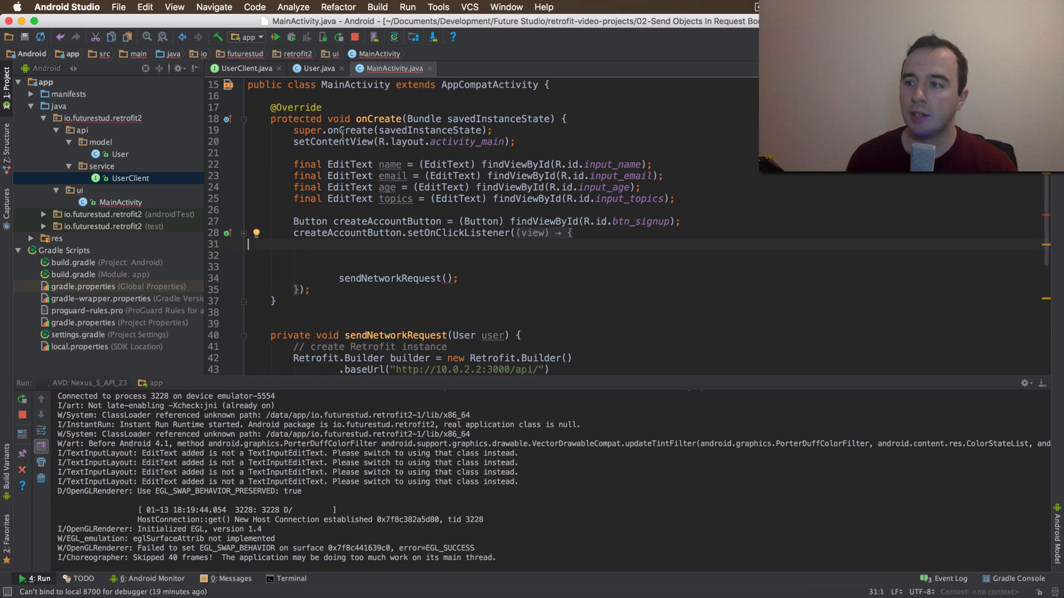
pyautogui.moveTo(293, 164); pyautogui.dragTo(416, 198)
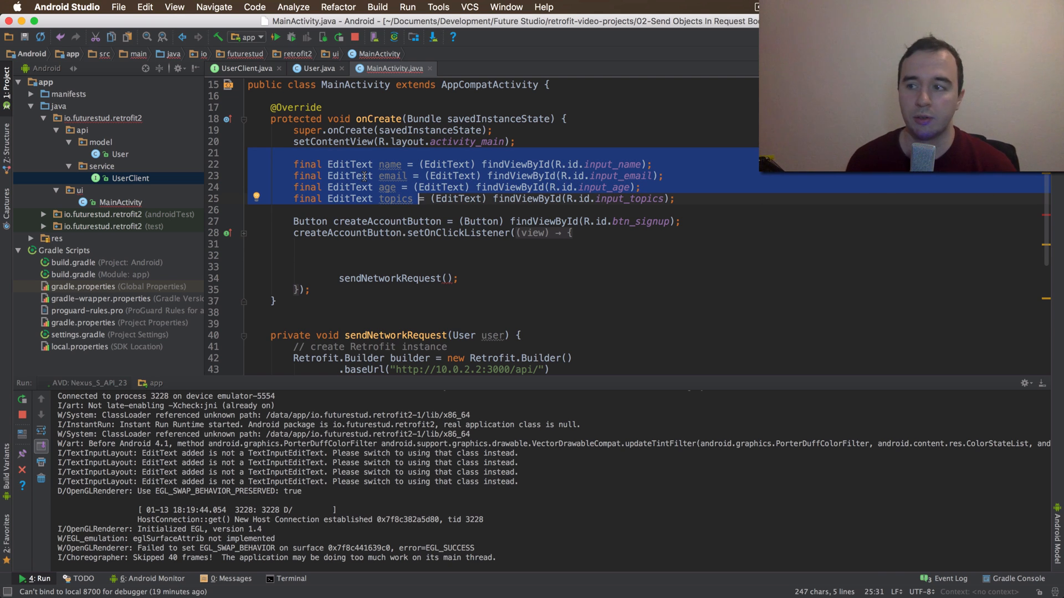
pyautogui.click(340, 255)
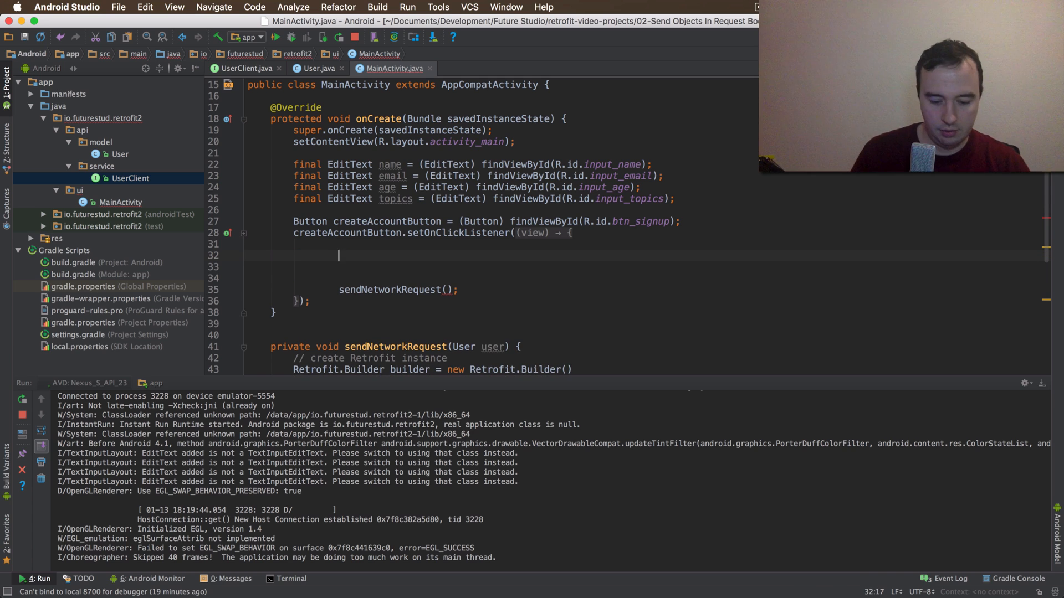
pyautogui.write('User user')
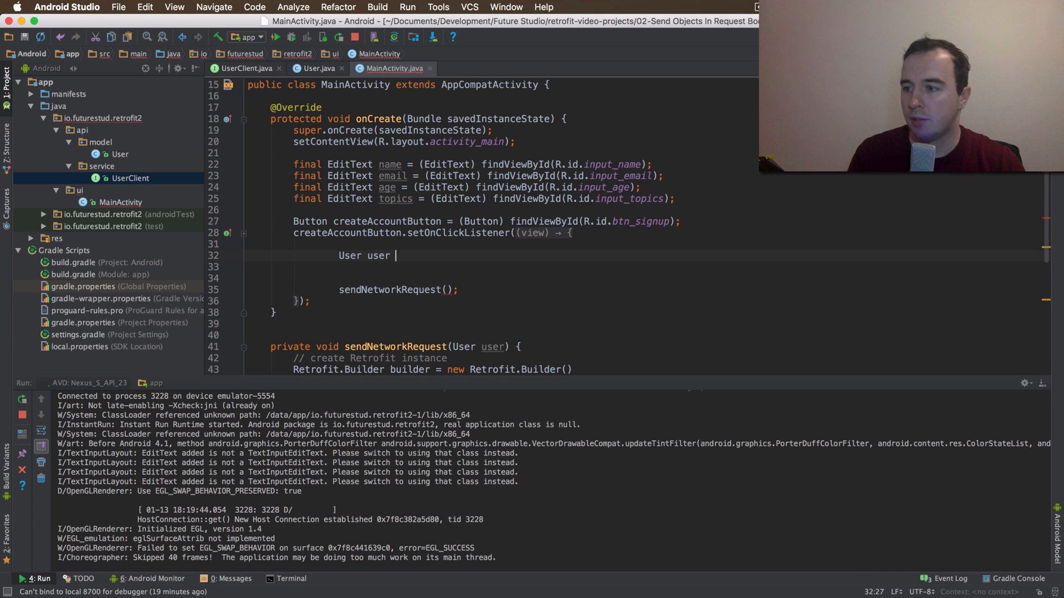
pyautogui.write('= new')
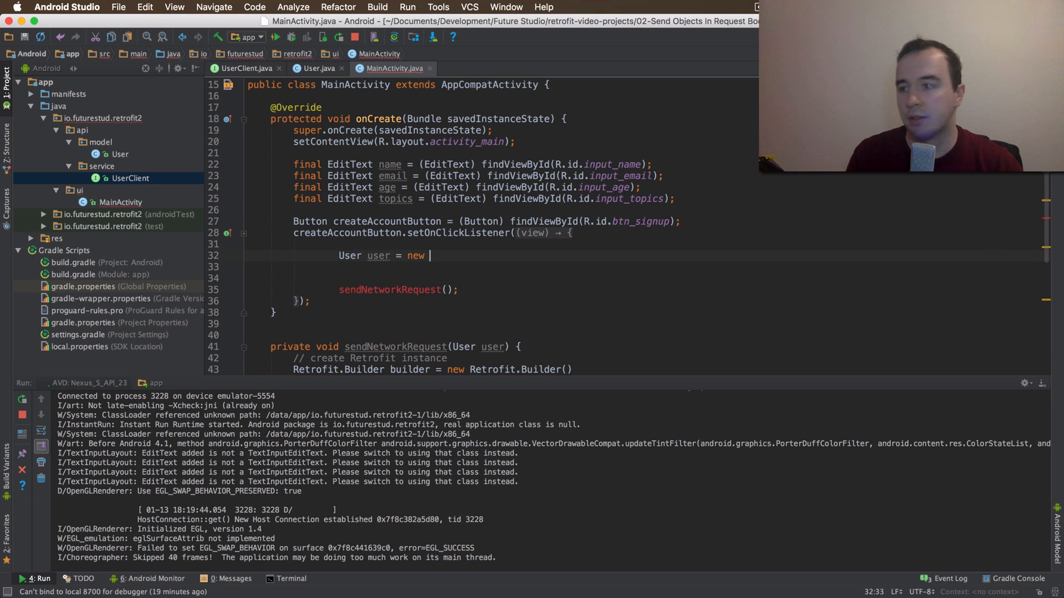
pyautogui.write('User()')
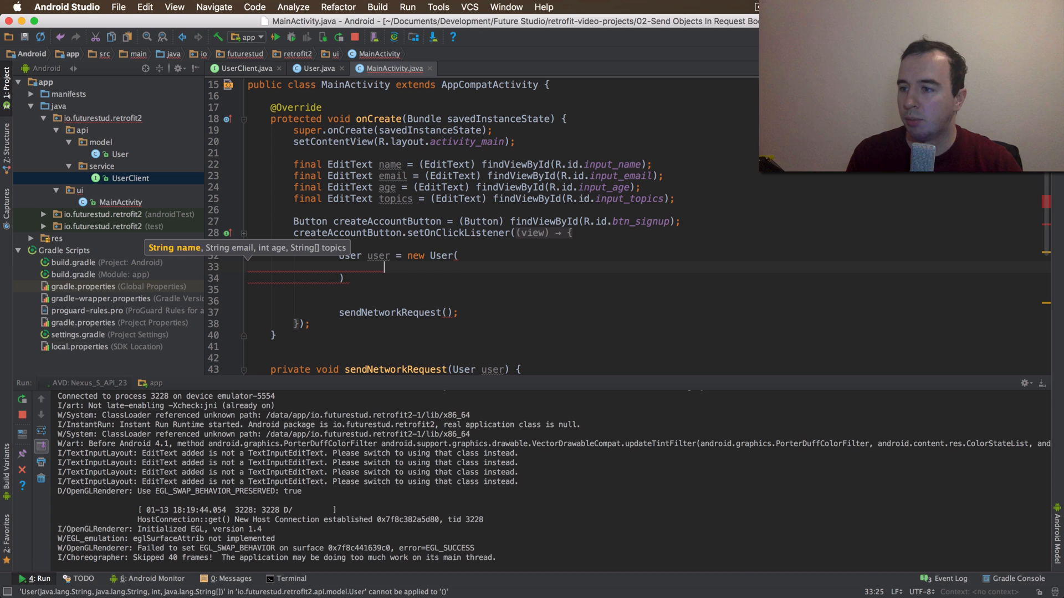
pyautogui.write('name.')
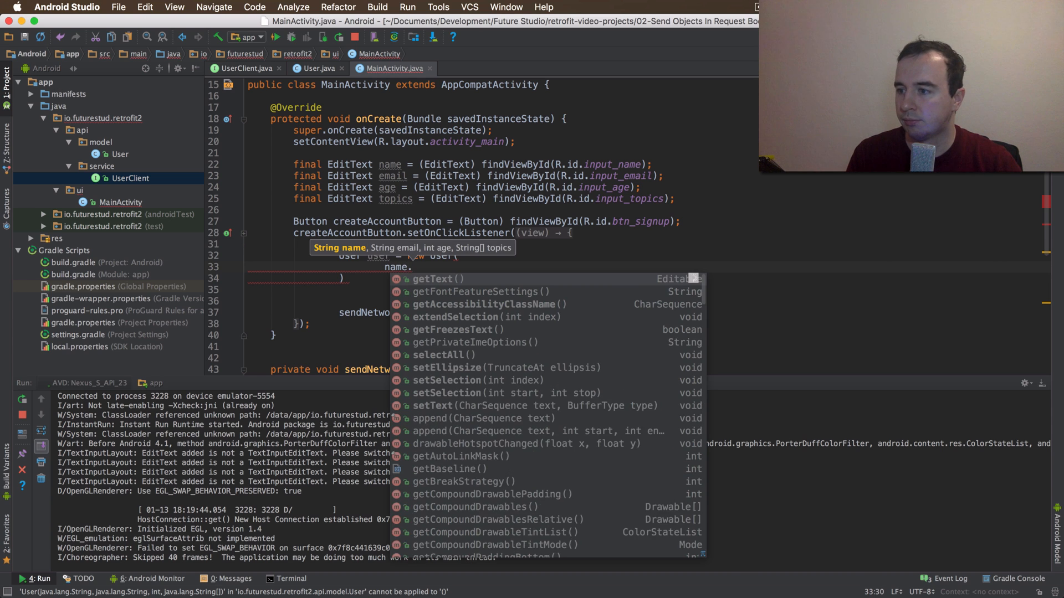
pyautogui.write('.toString(),')
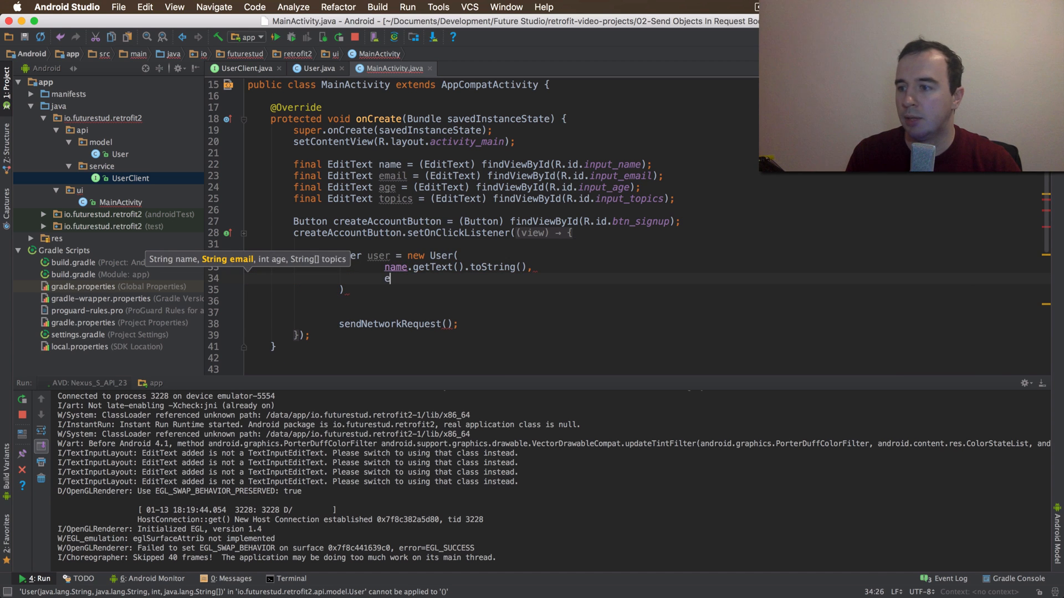
pyautogui.write('email.getT')
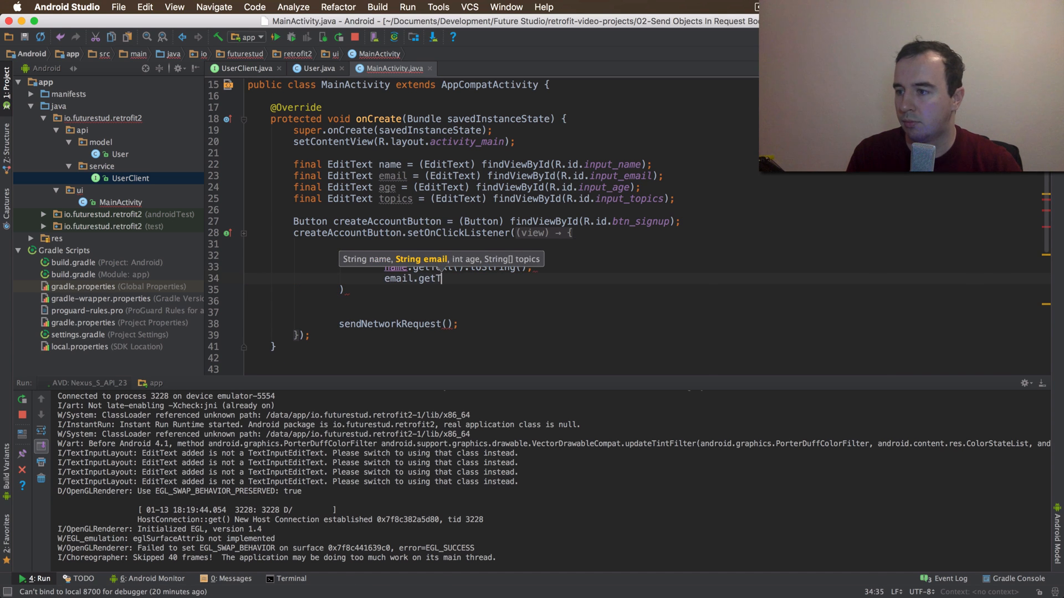
pyautogui.write('ext().toString(),')
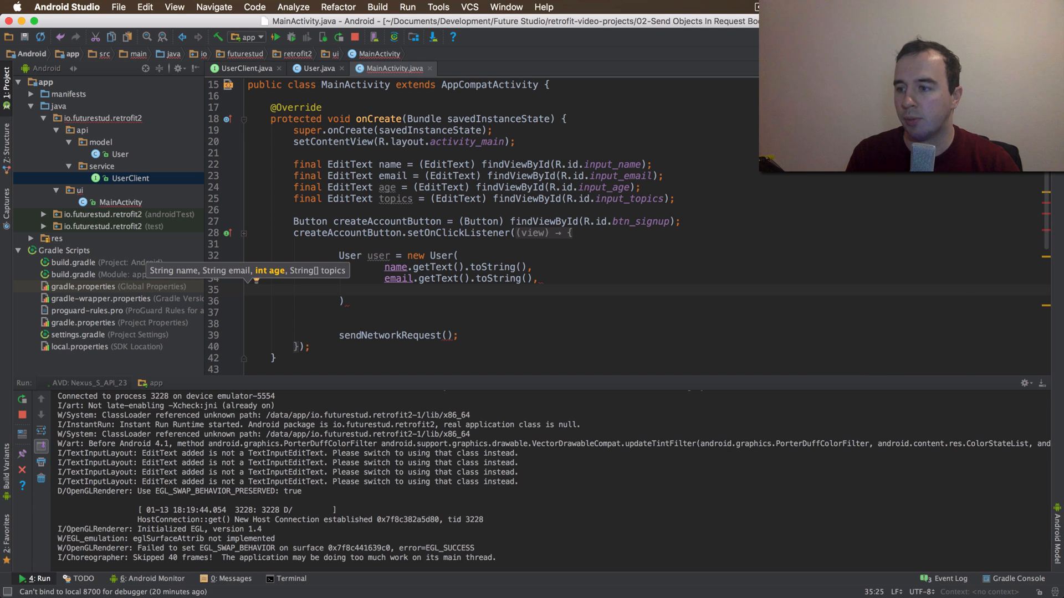
# - Add Integer.parseInt(age) and comma-split topics arguments, then pass user to sendNetworkRequest
pyautogui.write('Integer.parseInt(age.getText().toString()).')
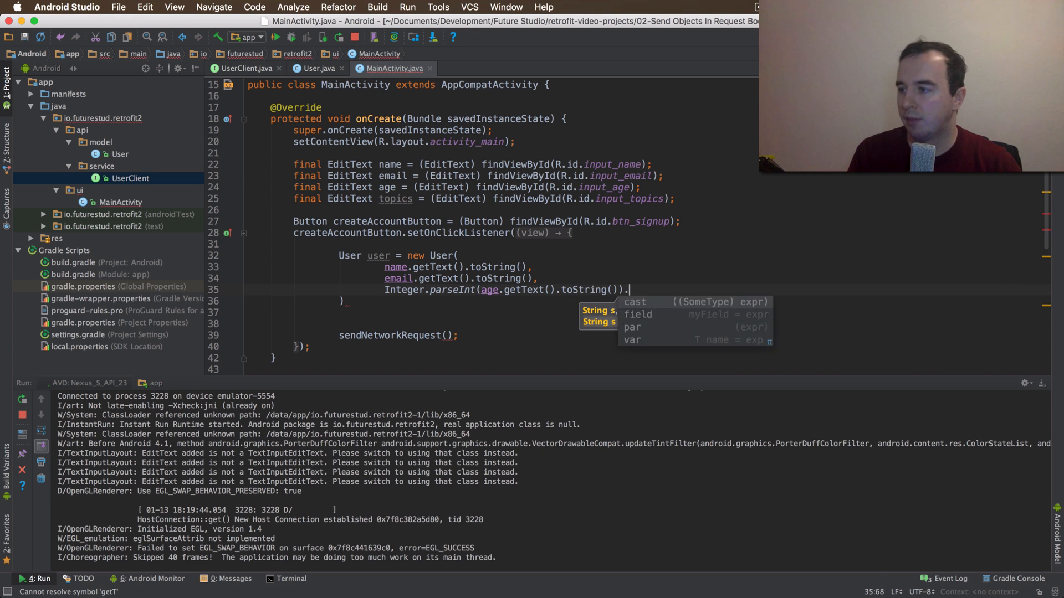
pyautogui.press('Escape')
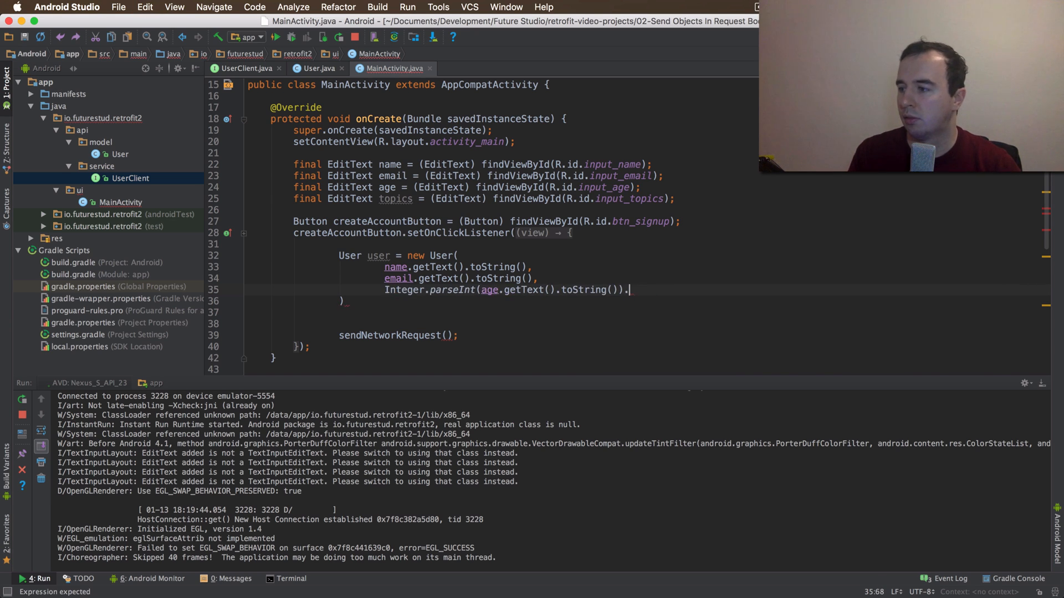
pyautogui.write(',')
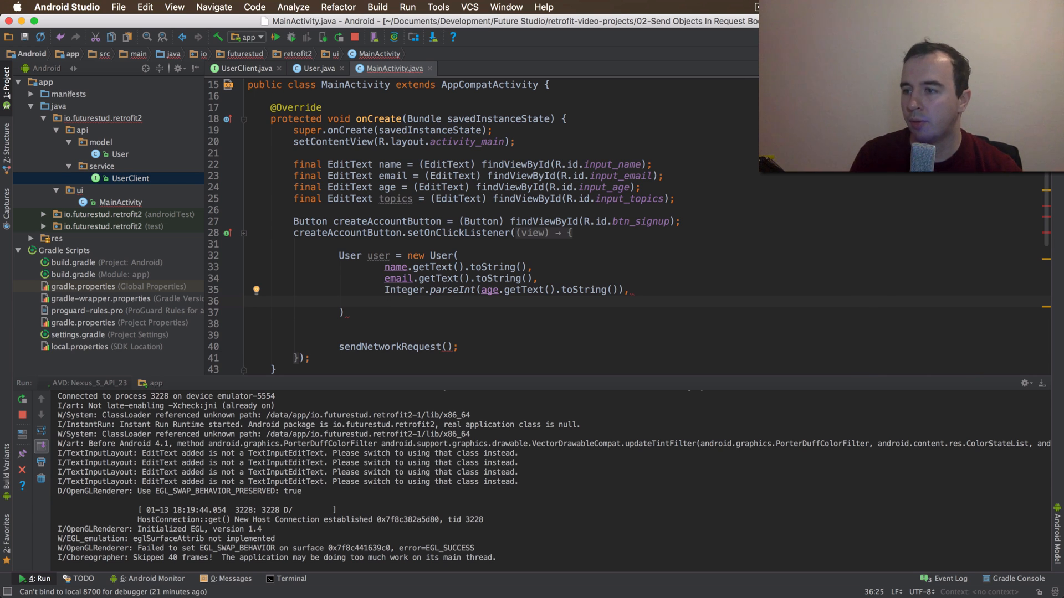
pyautogui.write('topics')
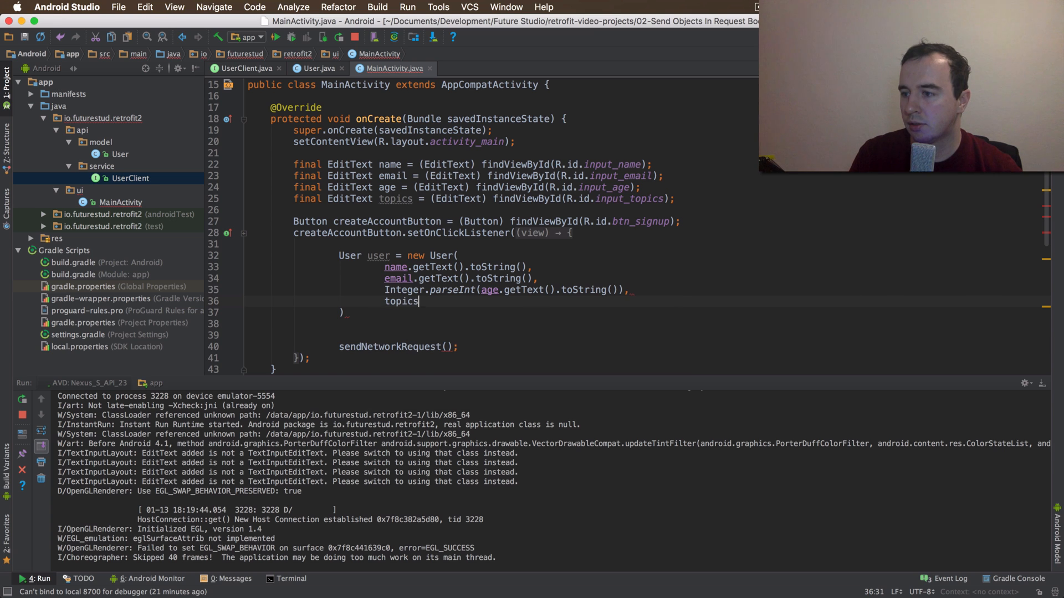
pyautogui.write('.getT')
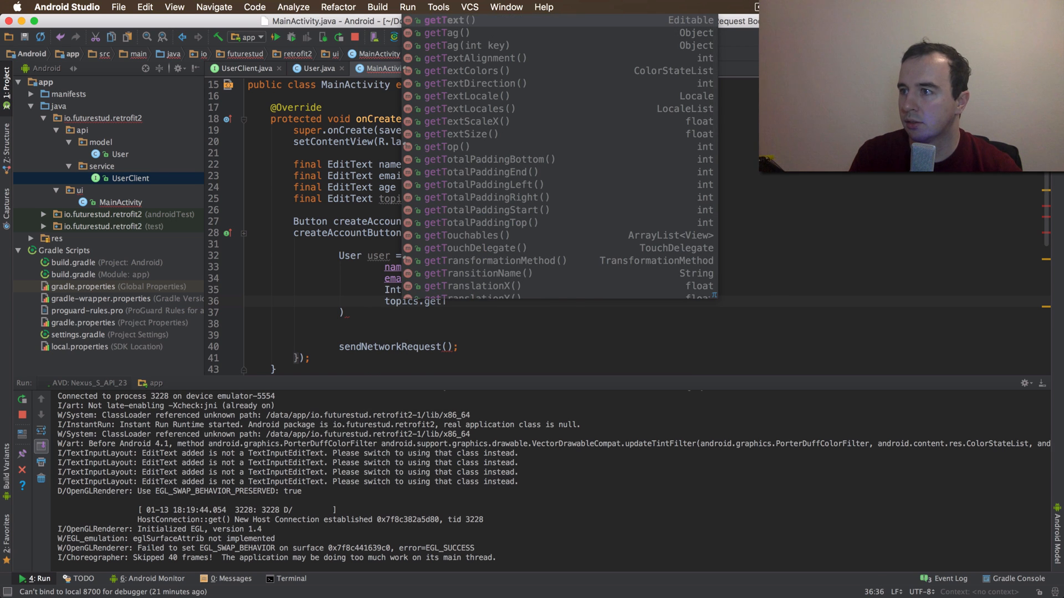
pyautogui.write('toString().split(",')
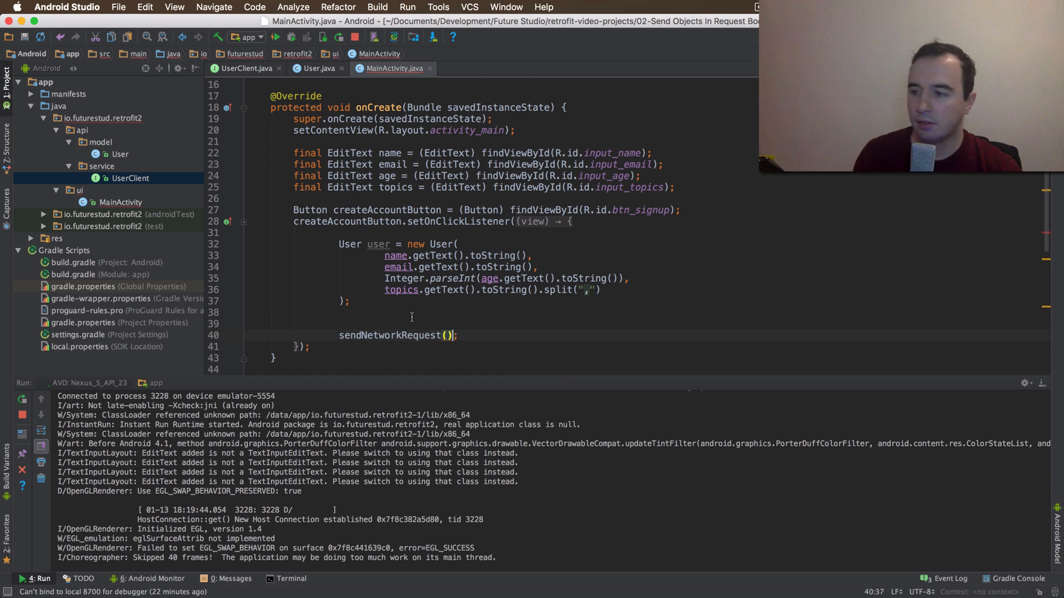
pyautogui.write('user')
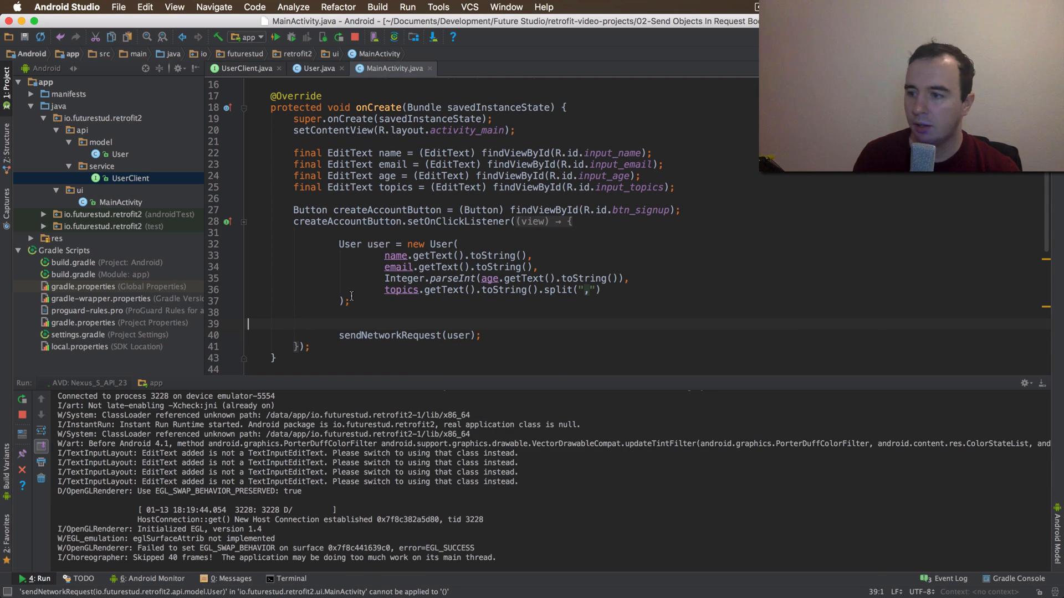
# - Assign client.createAccount(user) to a Call<User> variable named call
pyautogui.scroll(-3)
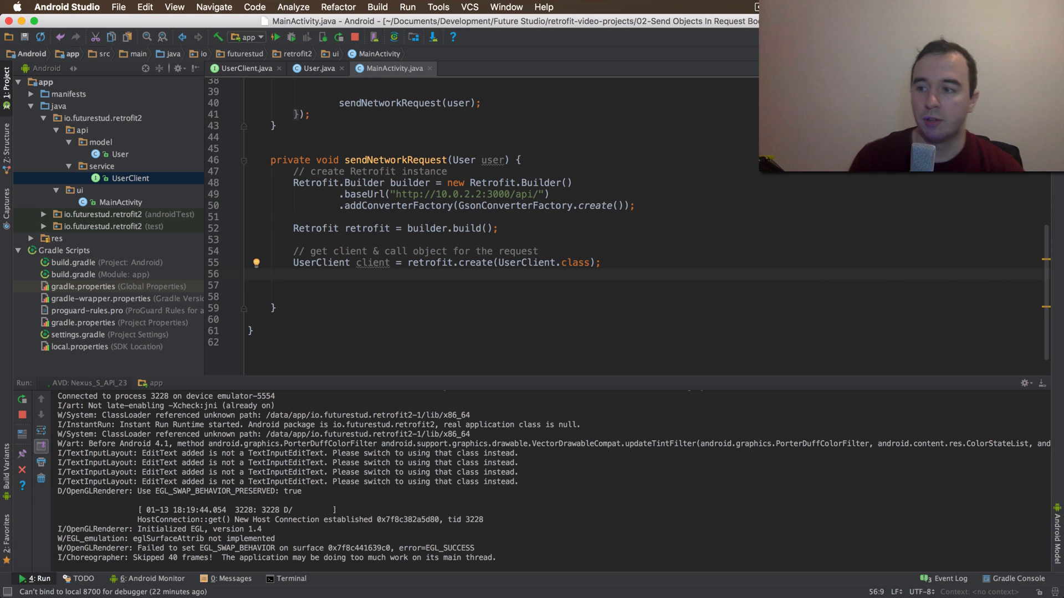
pyautogui.write('ck')
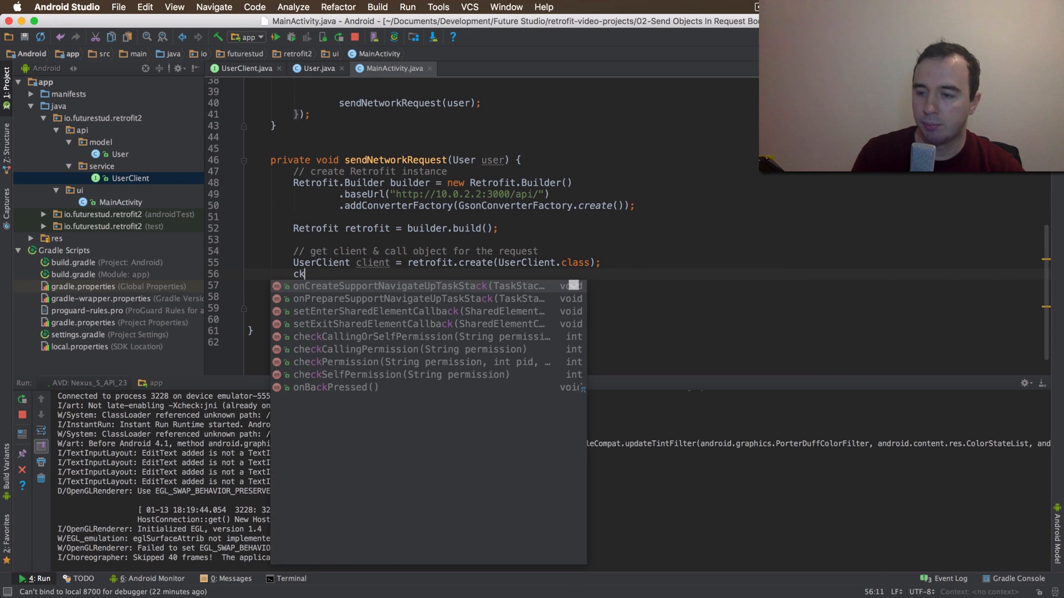
pyautogui.write('lient')
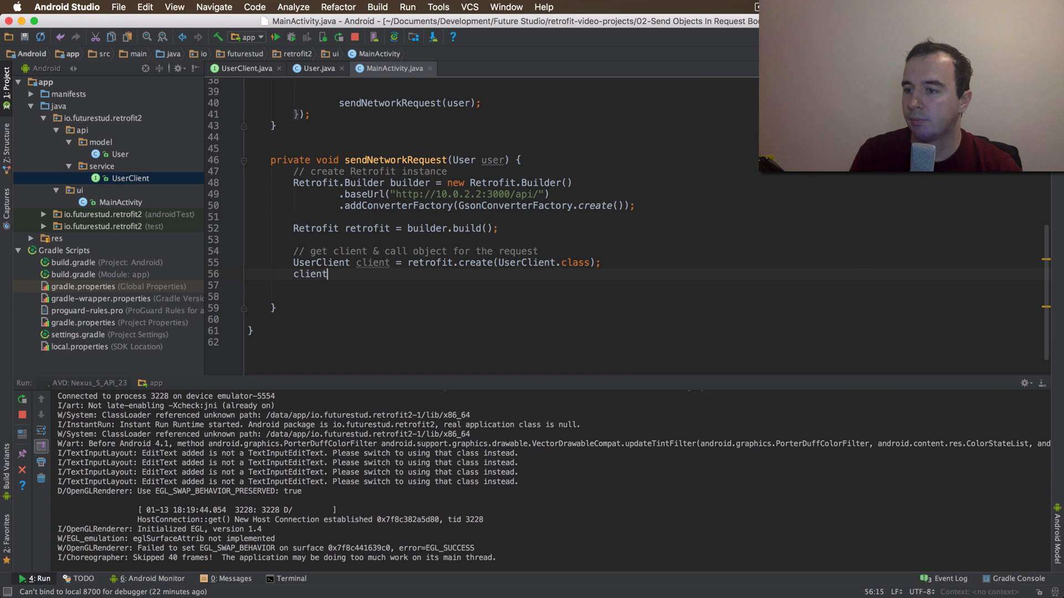
pyautogui.write('.createAccount()')
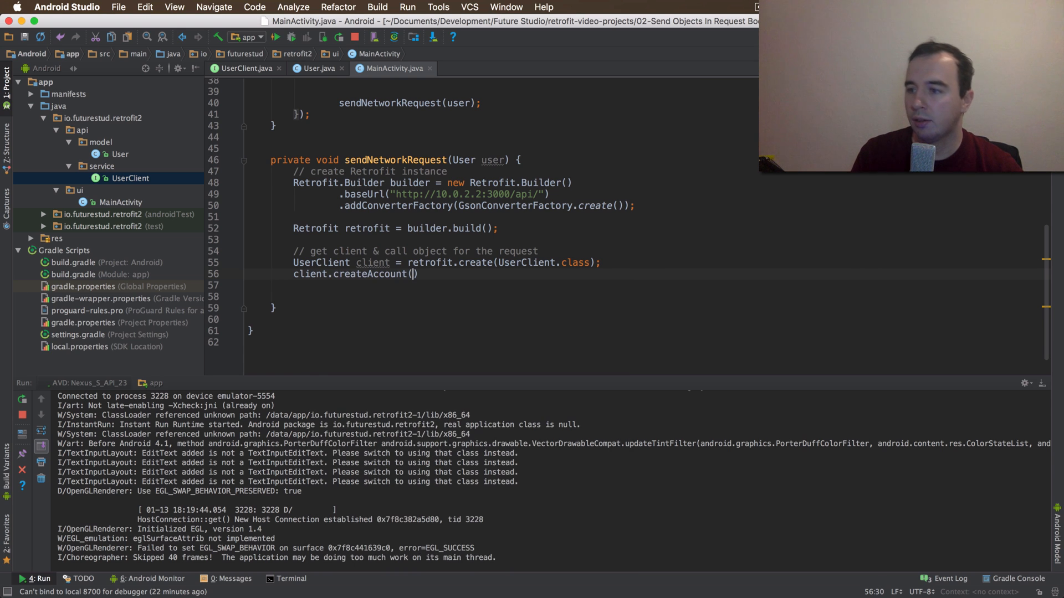
pyautogui.write('user')
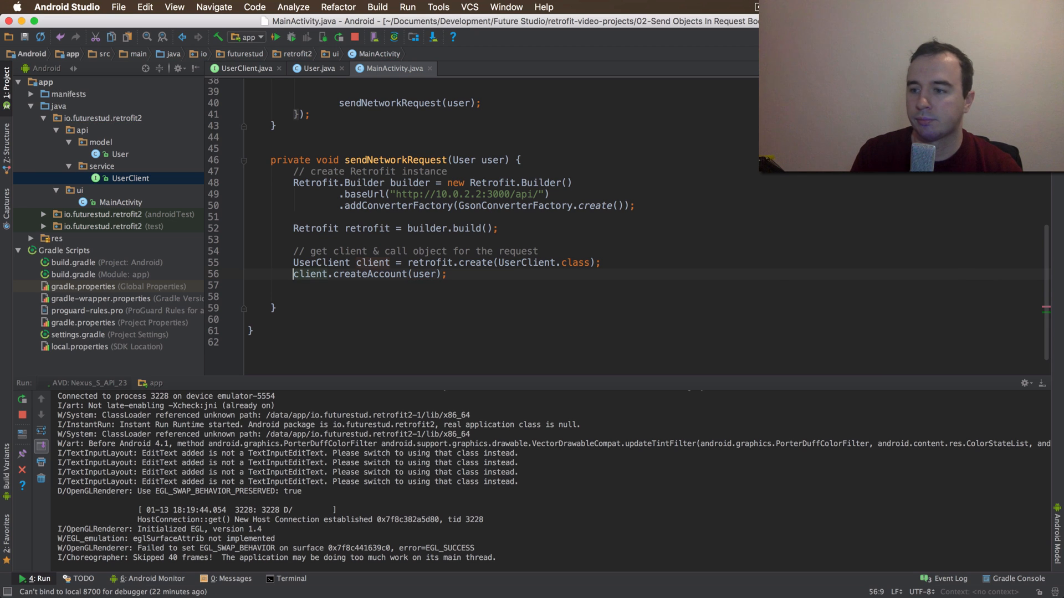
pyautogui.write('call =')
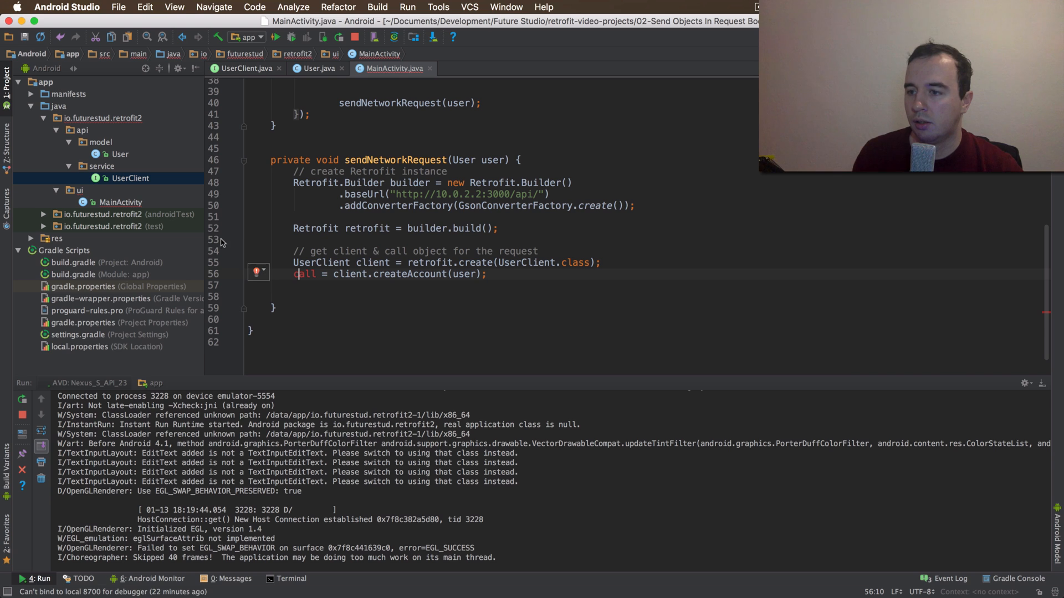
pyautogui.write('Call<User>')
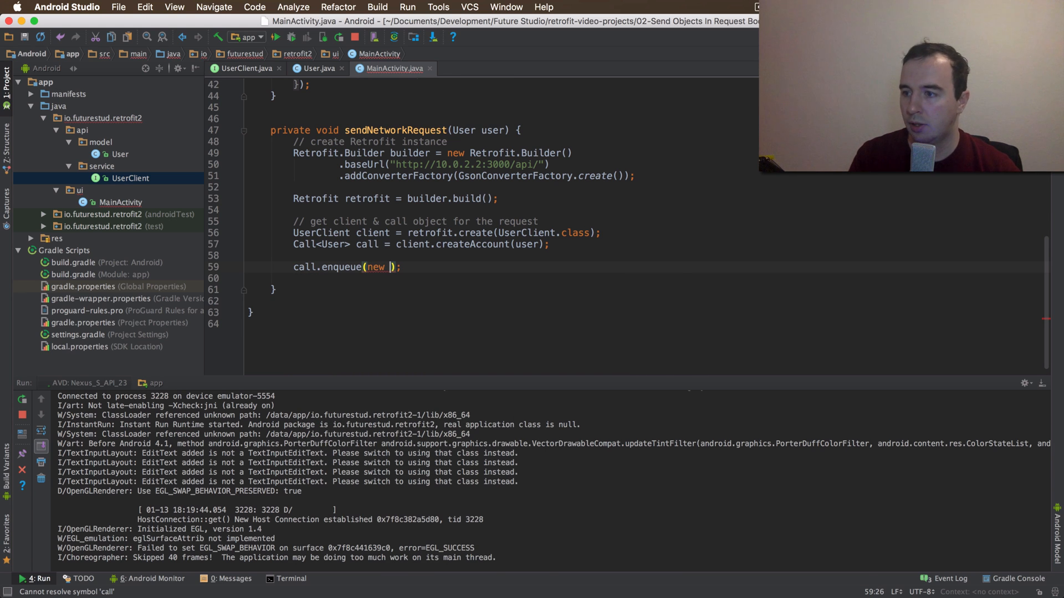
# - Enqueue with a new Callback<User> whose onFailure toasts that something went wrong
pyautogui.write('Callback<User>() {')
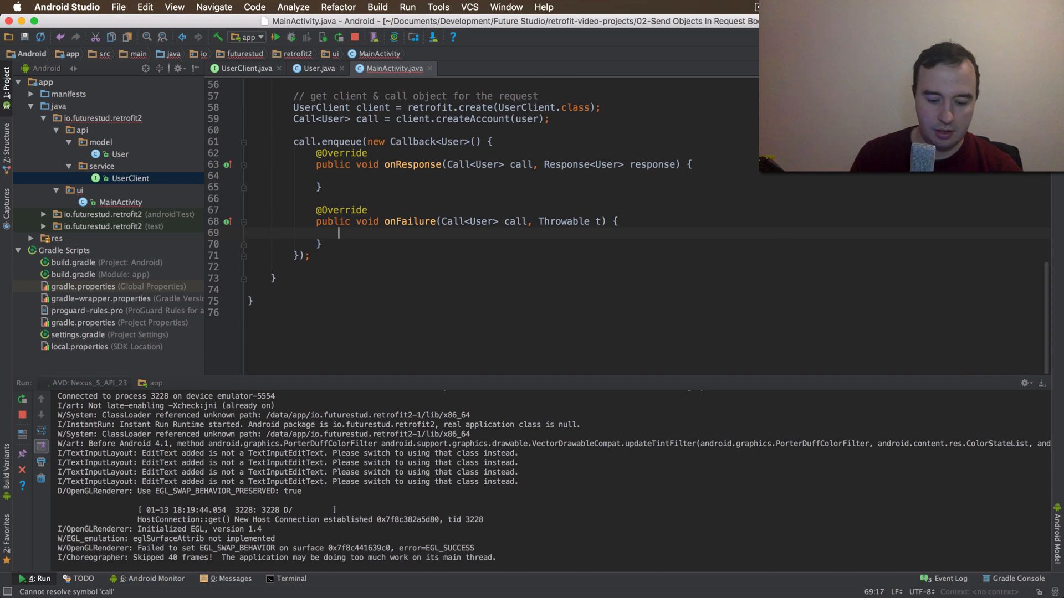
pyautogui.write('toast.makeText(MainActivity.this, "", Toast.LENGTH_SHORT).show();')
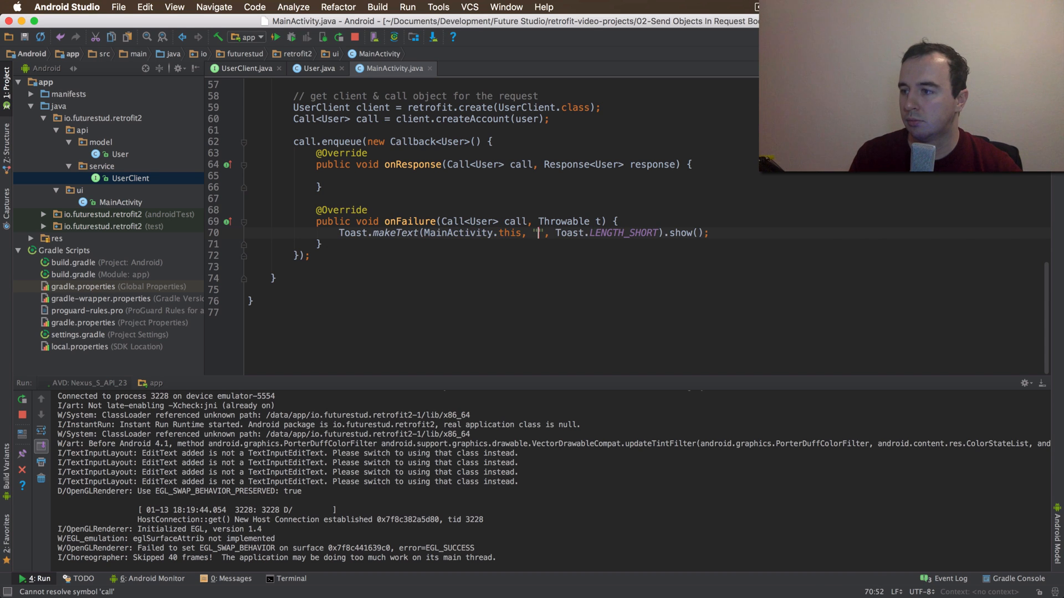
pyautogui.write('something went wrong :(')
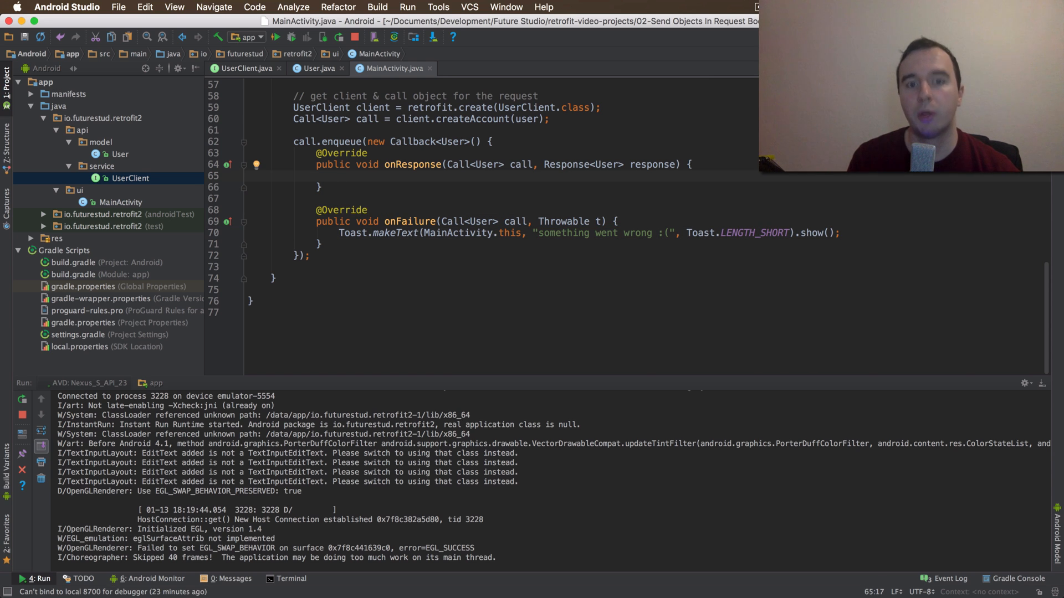
# - In onResponse, toast "Yeah! User-ID:" plus response.body().getId()
pyautogui.write('toa')
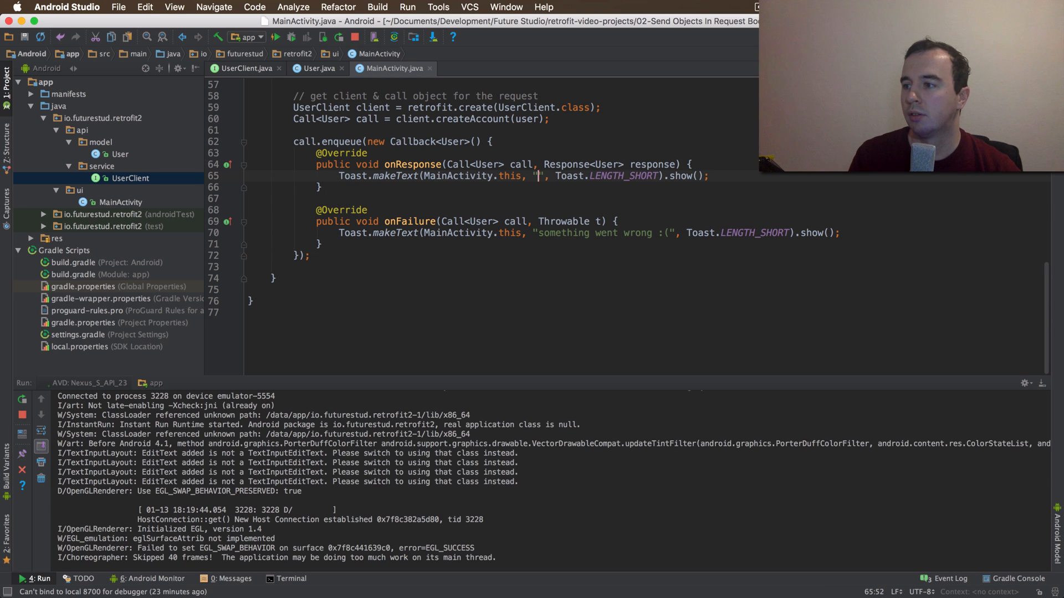
pyautogui.write('Yeah!')
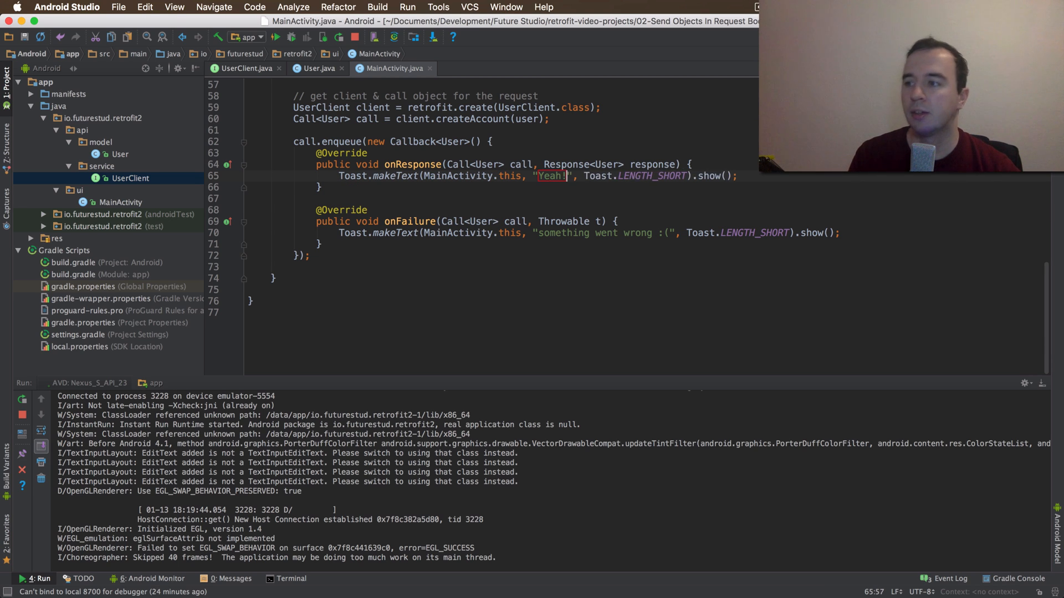
pyautogui.write('User-')
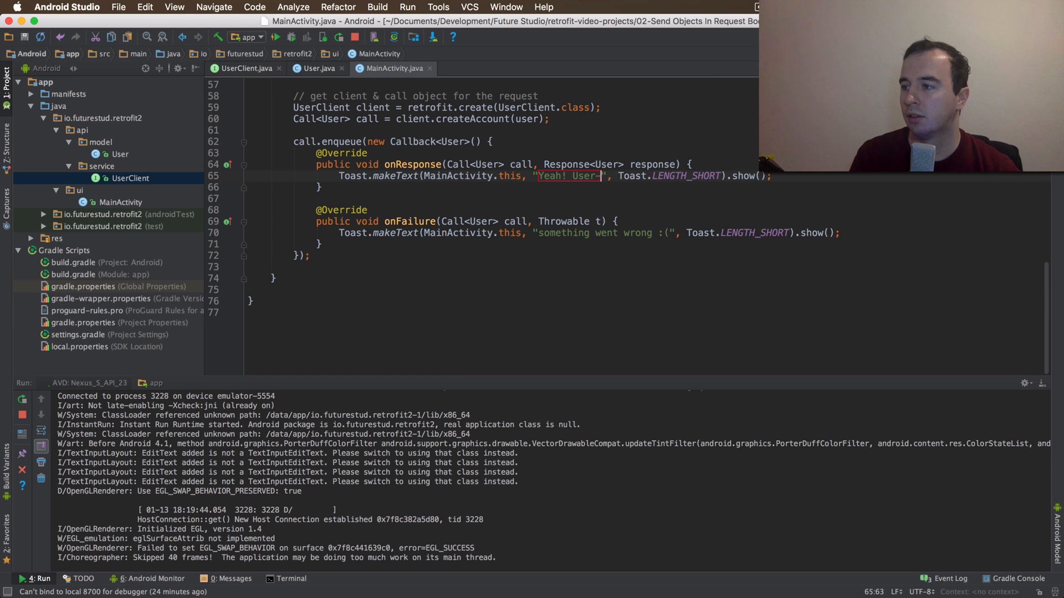
pyautogui.write('ID:')
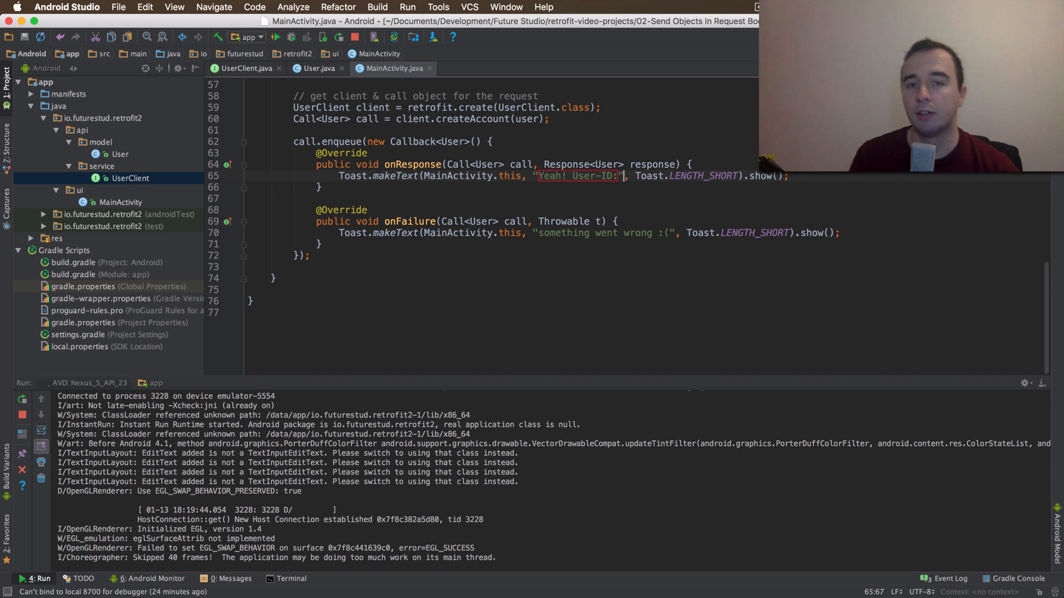
pyautogui.write('+')
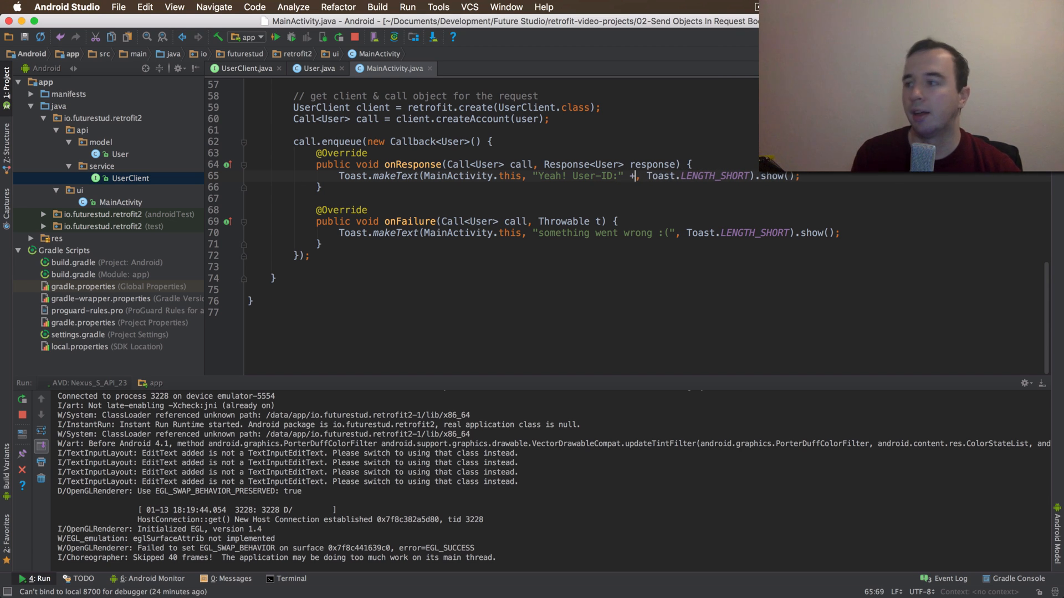
pyautogui.write('rep')
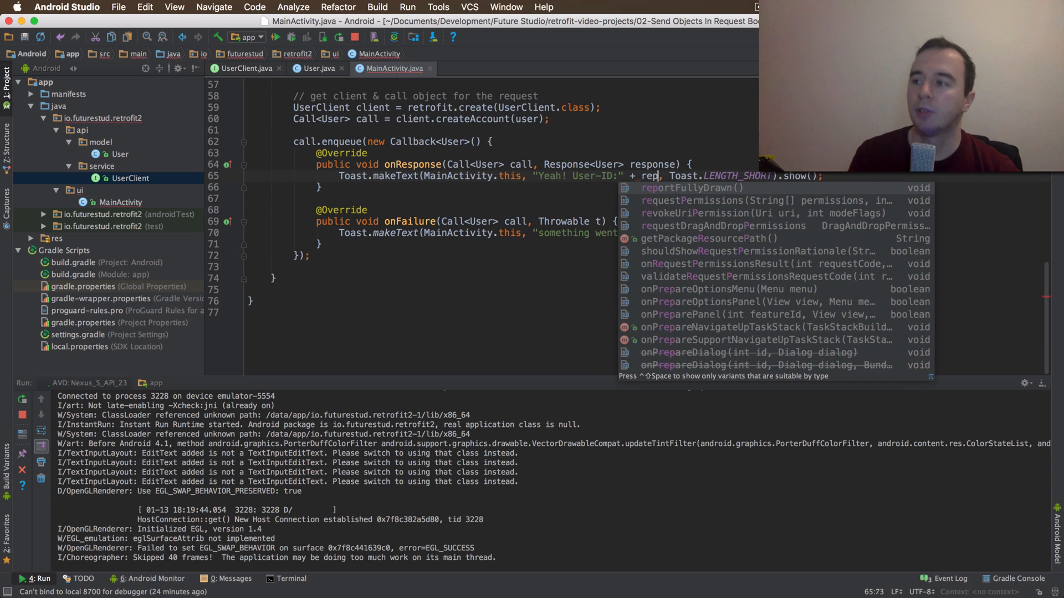
pyautogui.write('response')
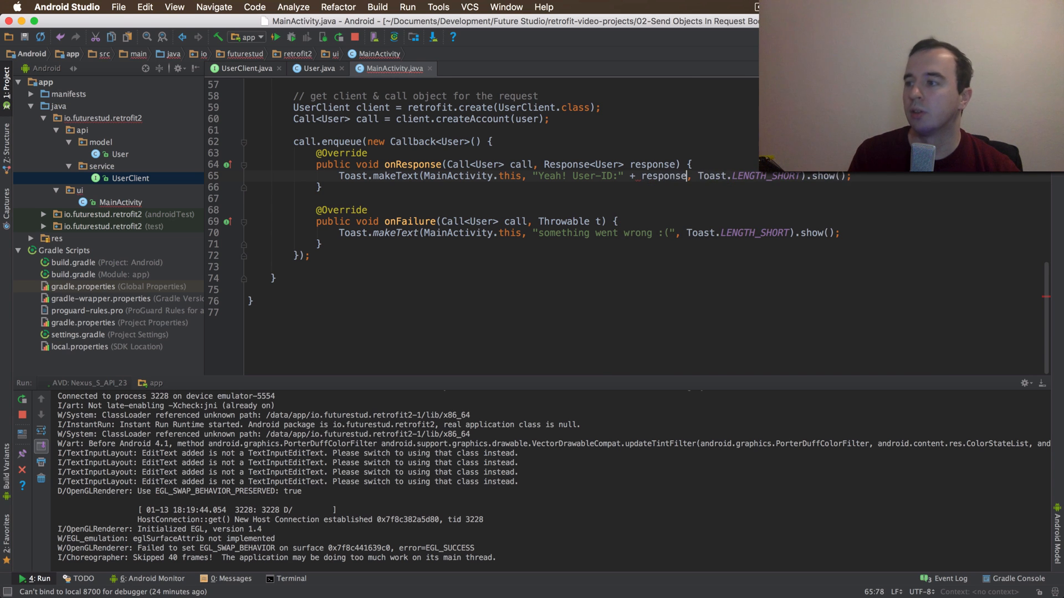
pyautogui.write('.body(')
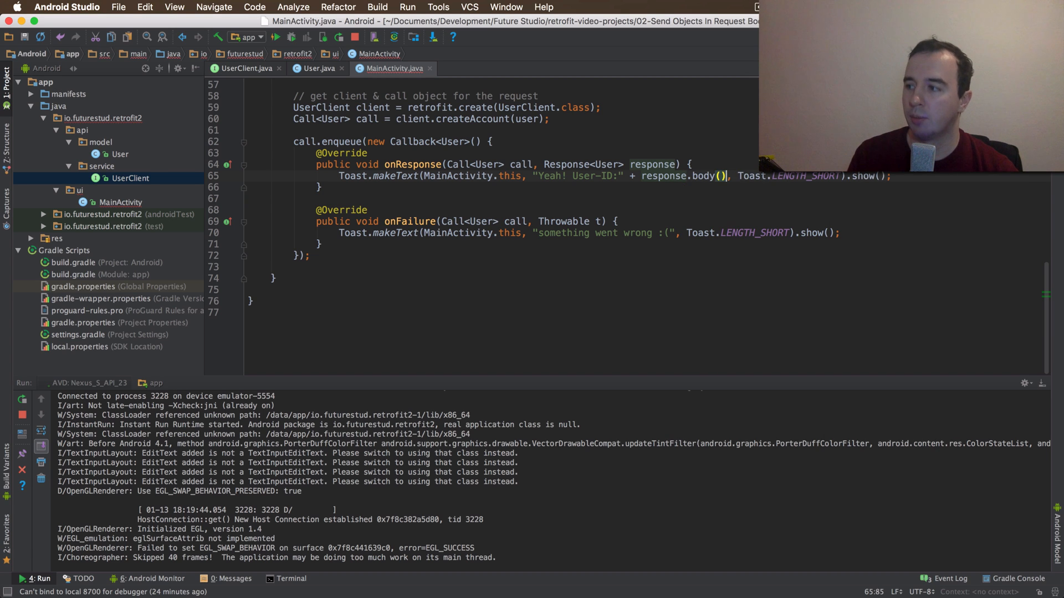
pyautogui.write('.getId(')
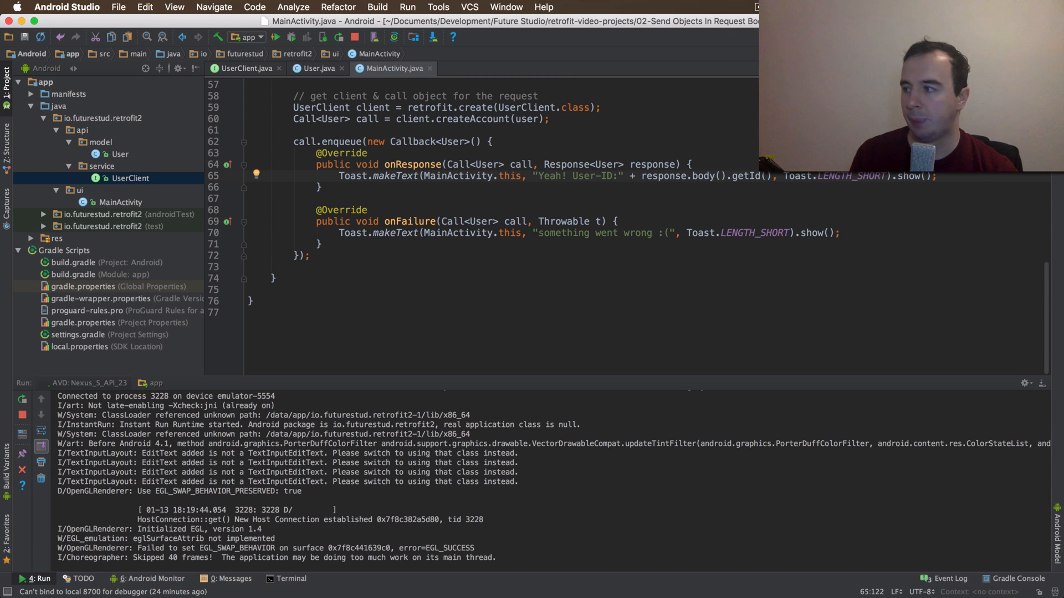
pyautogui.moveTo(243, 37)
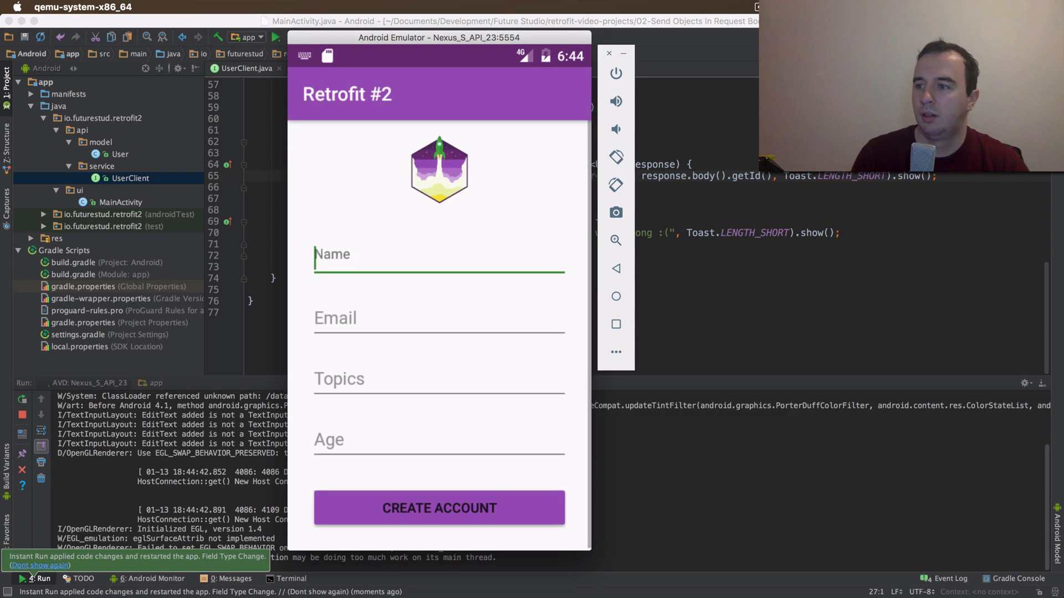
# - Fill the form with Norman, an email, topics Android,hapi and age 27, then Create Account
pyautogui.write('N')
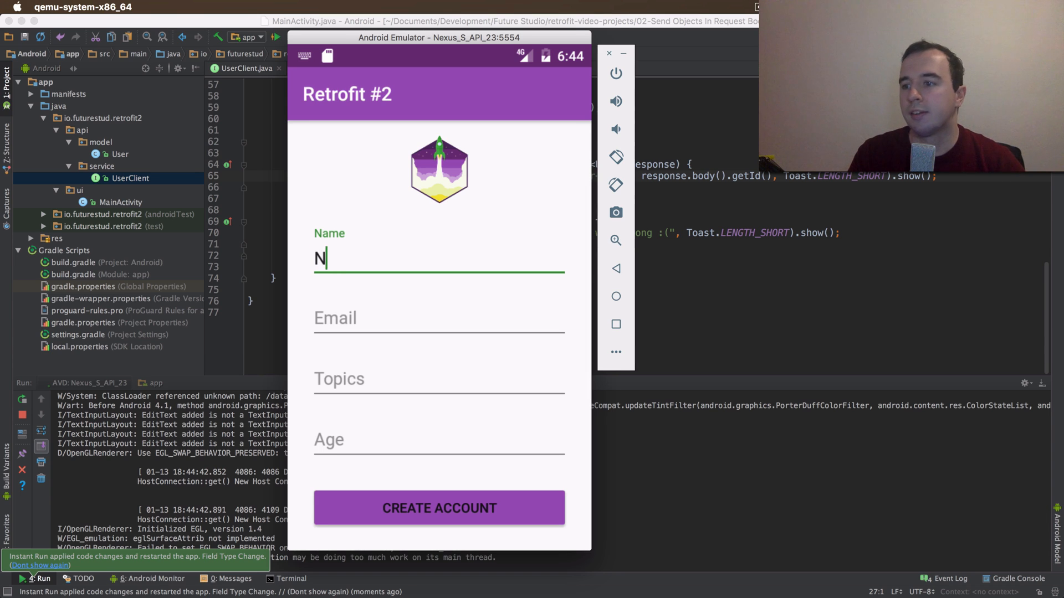
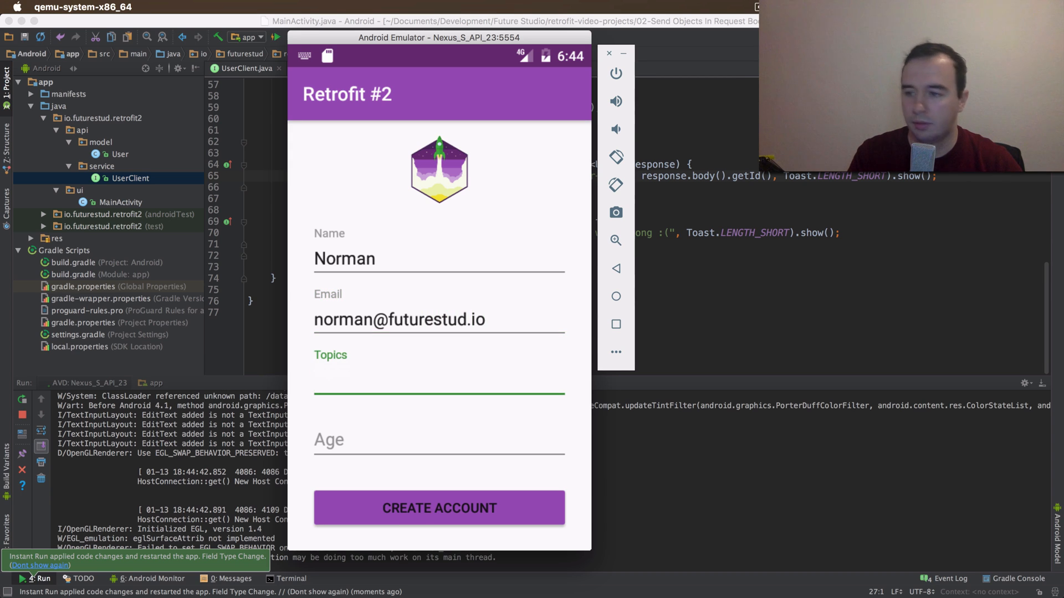
pyautogui.write('Androi')
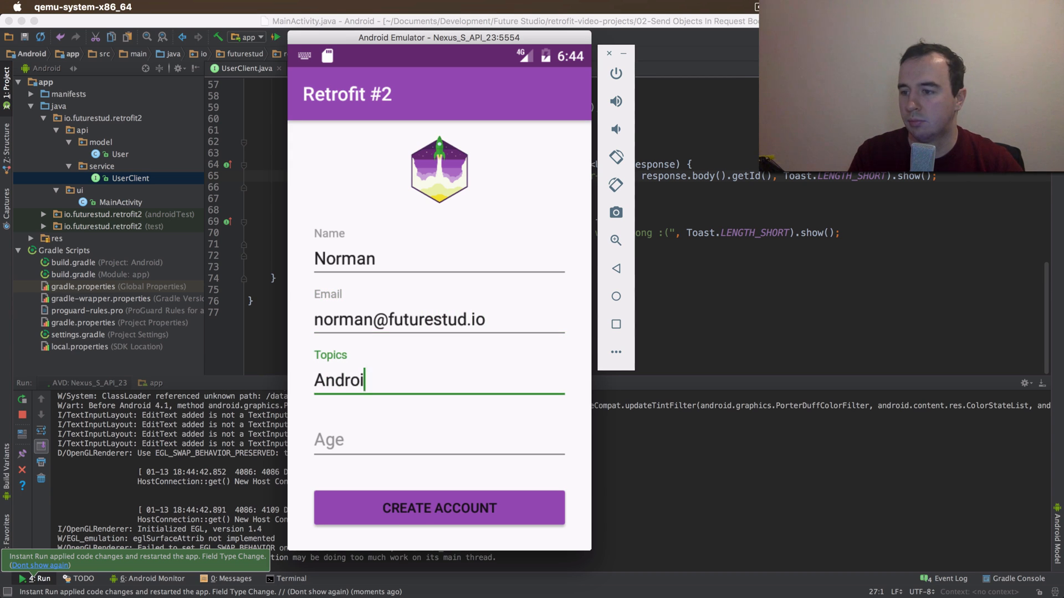
pyautogui.write('d,hapi')
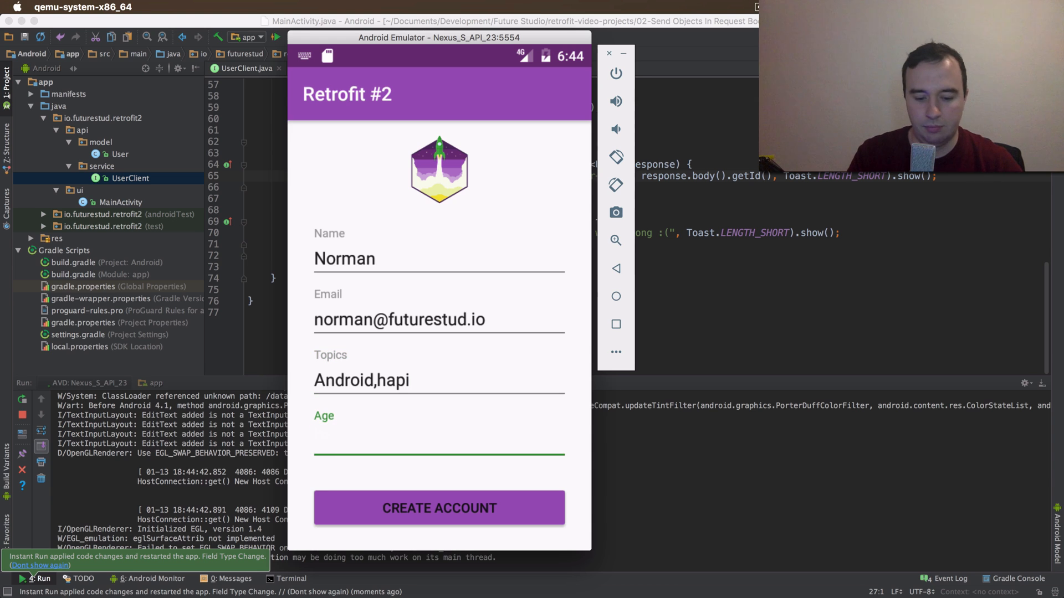
pyautogui.write('27')
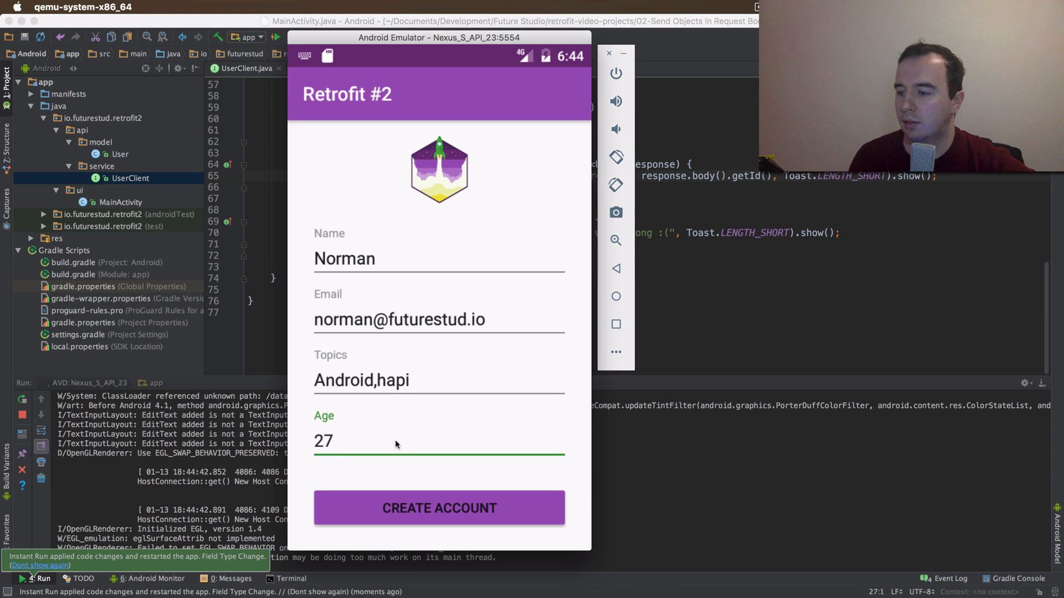
pyautogui.click(439, 508)
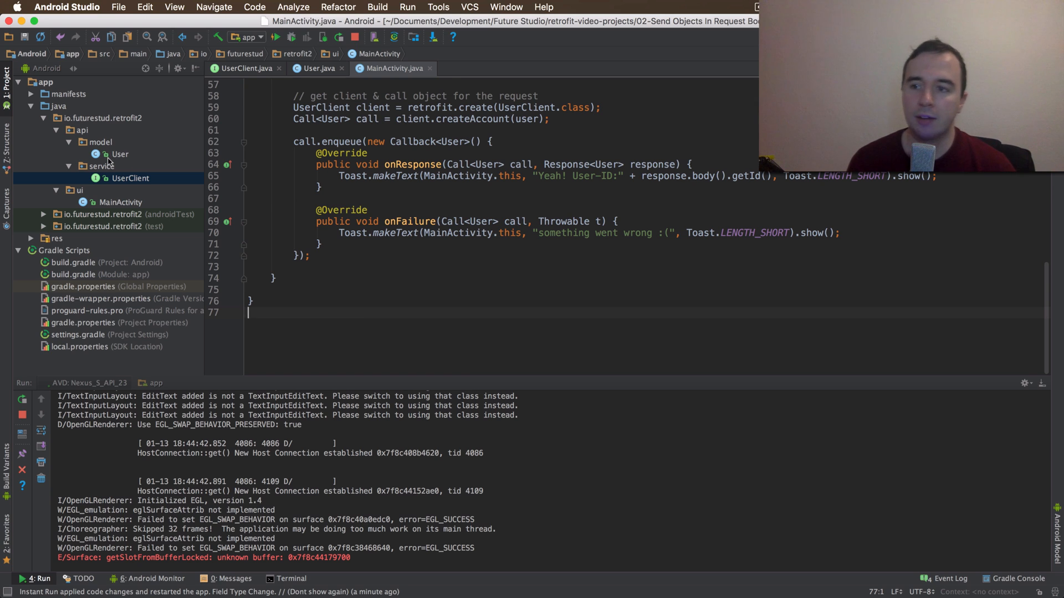
# - Review the UserClient createAccount declaration and the User model class
pyautogui.click(244, 69)
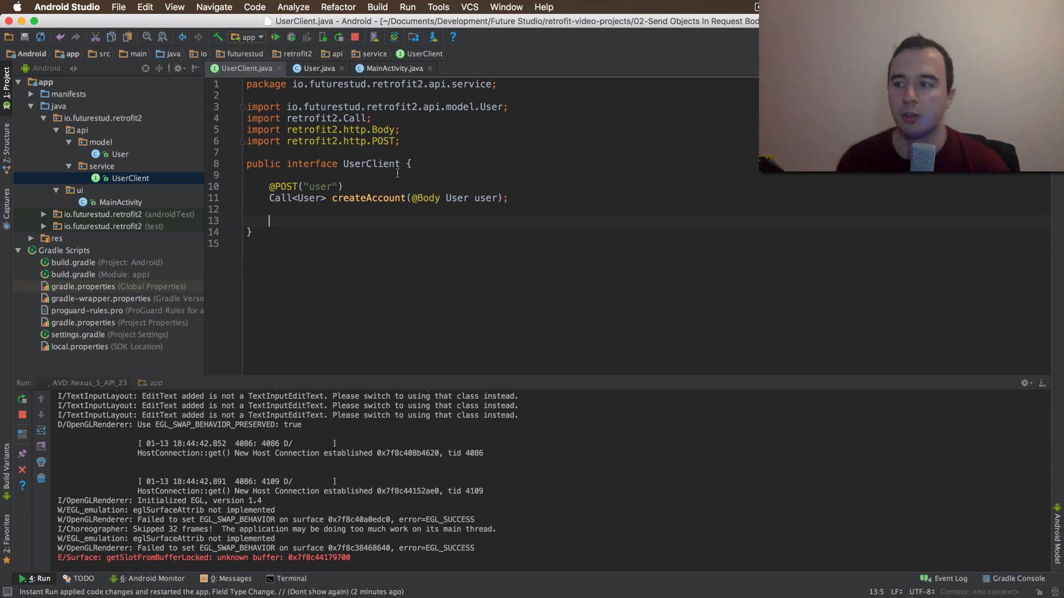
pyautogui.click(315, 68)
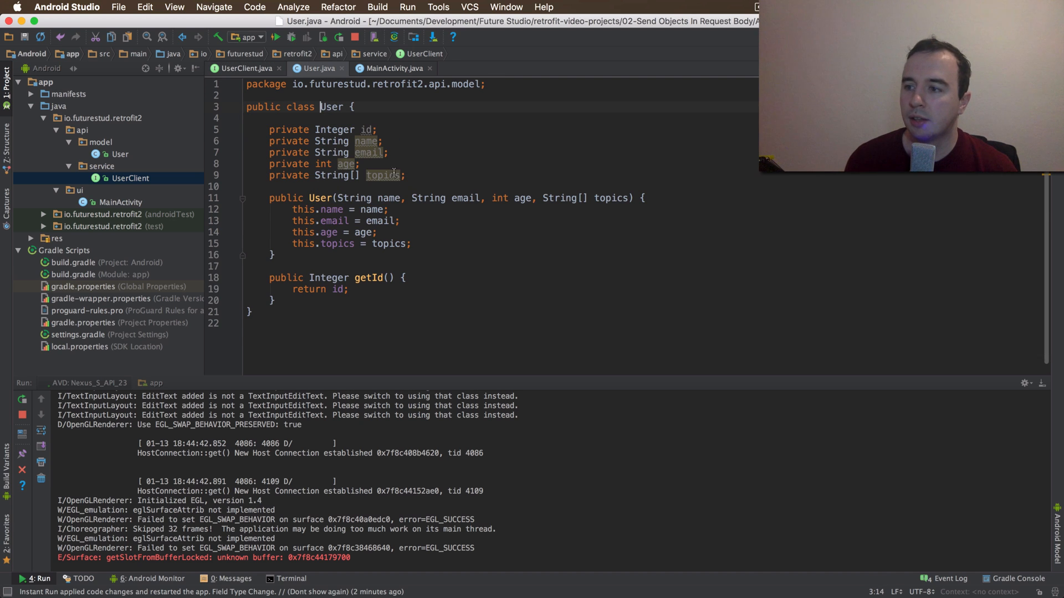